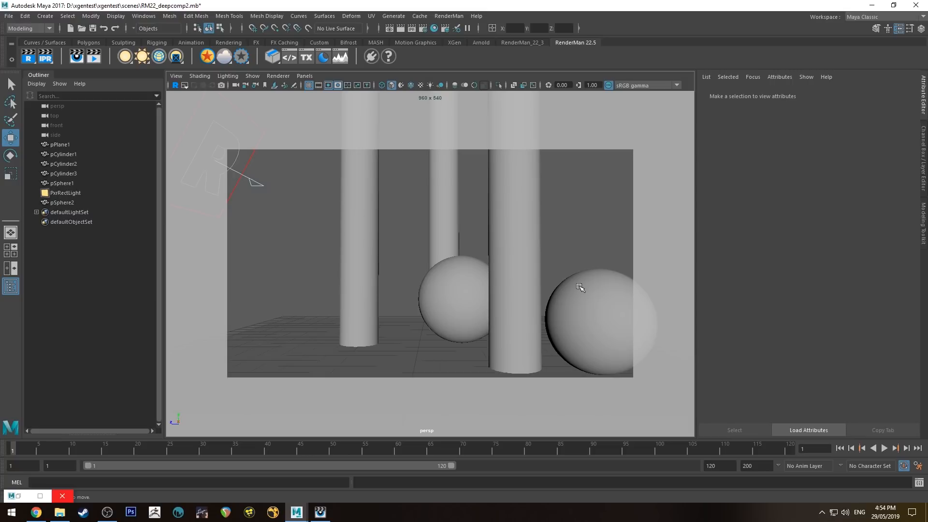
mouse_move(477, 233)
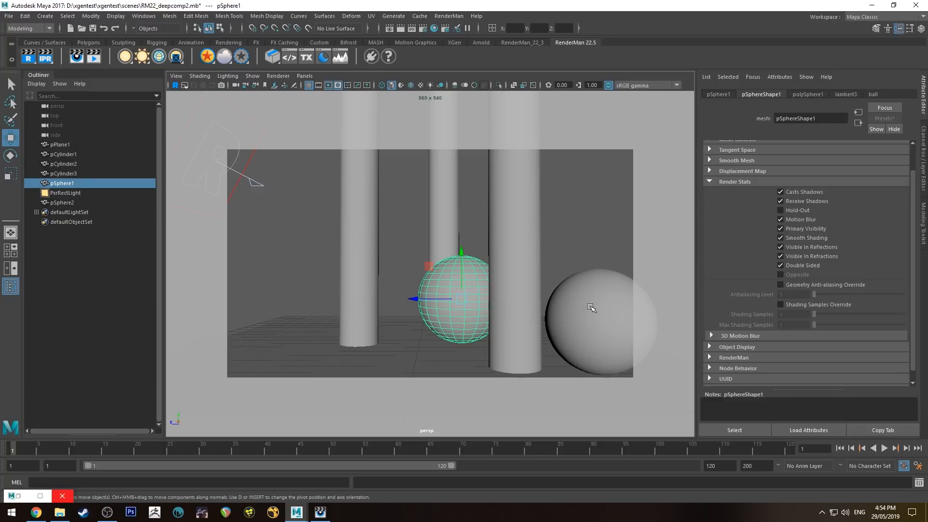
mouse_move(449, 281)
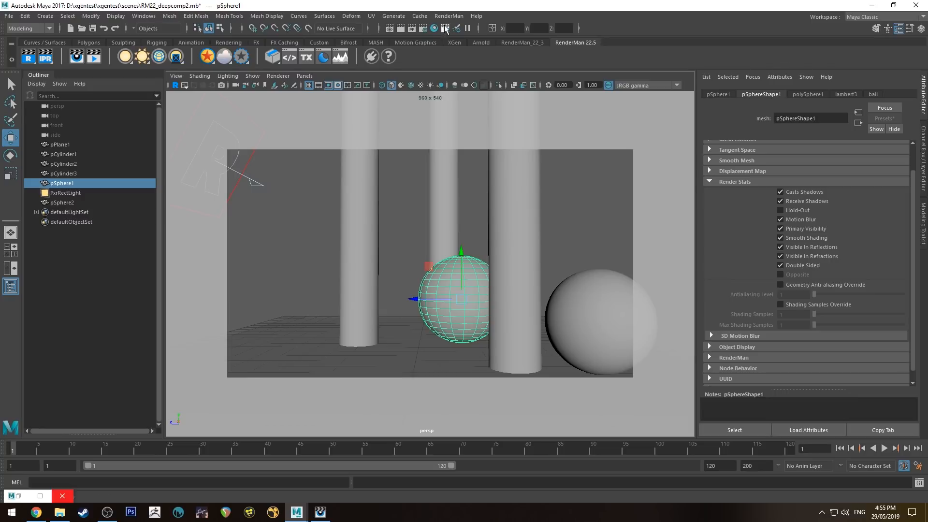
mouse_move(81, 154)
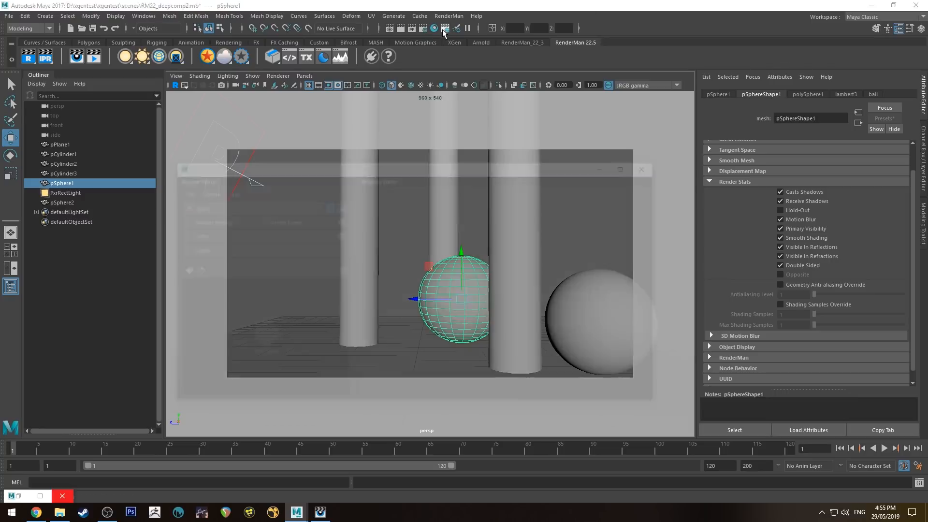
Create a render layer named Pillars and add a Pillars collection inside it
left_click(441, 28)
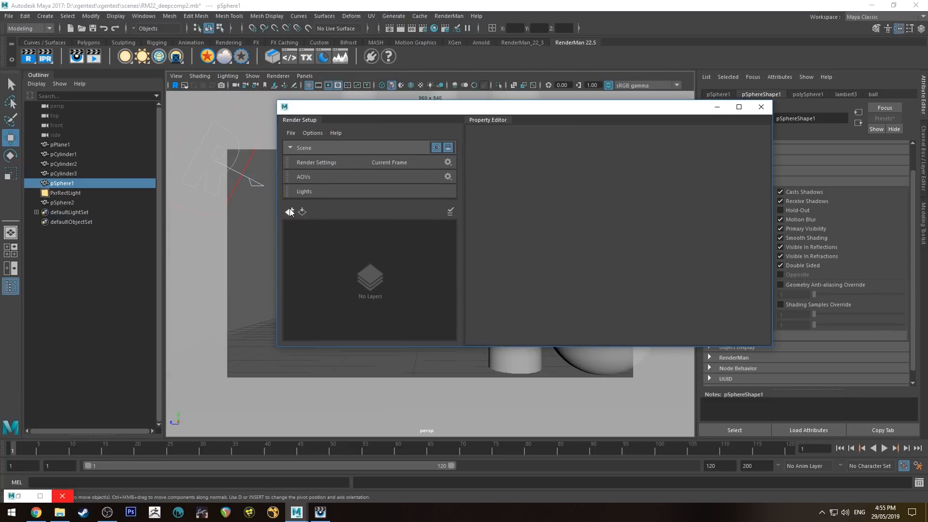
left_click(289, 211)
type("P")
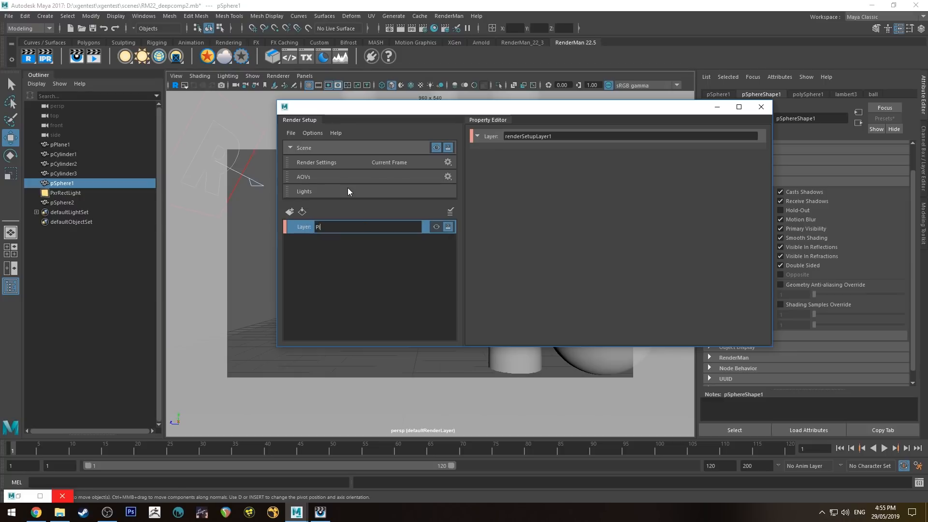
type("illars")
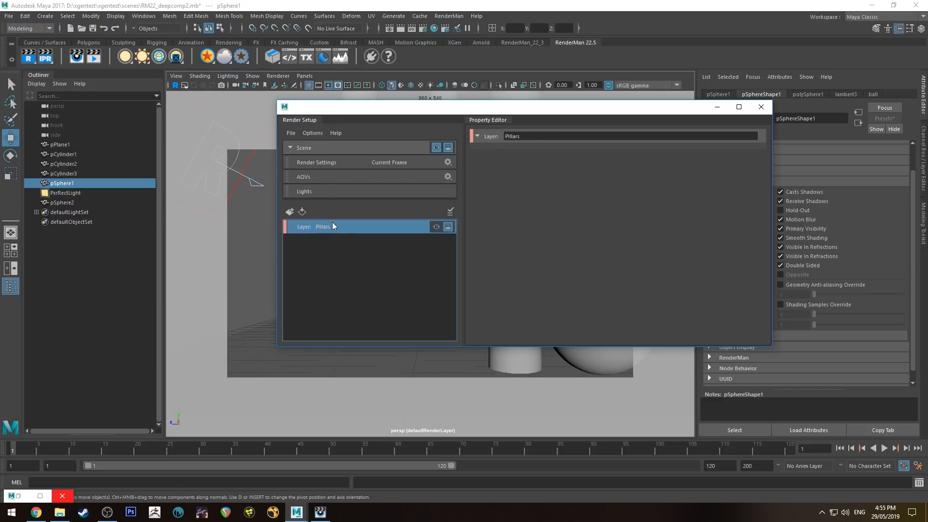
right_click(323, 226)
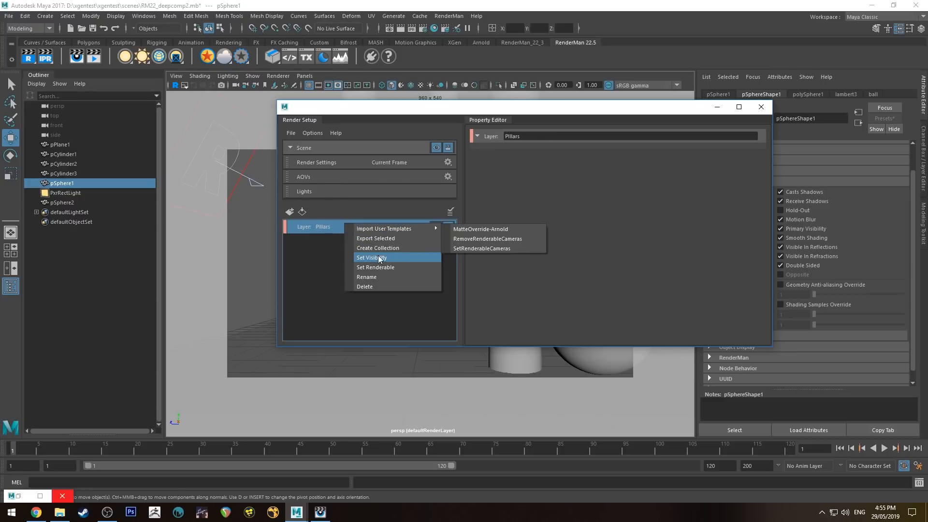
left_click(377, 248)
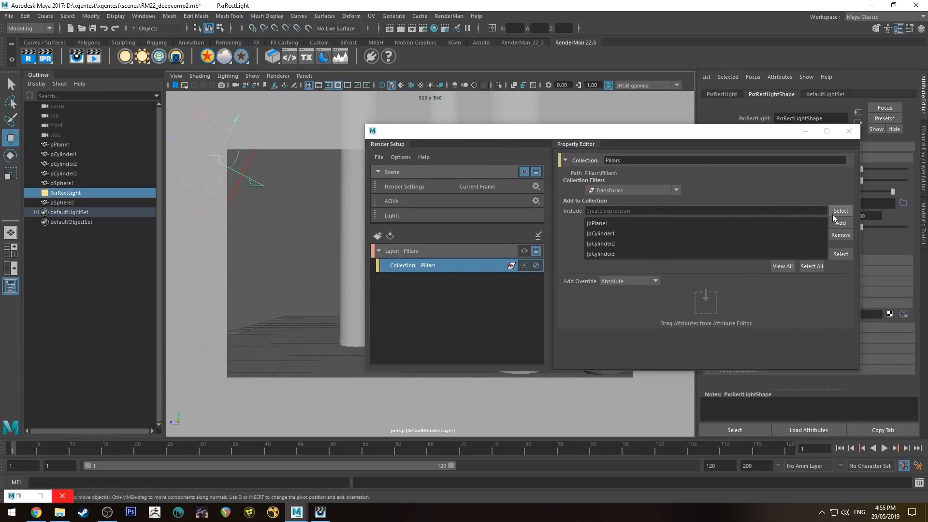
Add PxrRectLight to the Pillars collection and create a Spheres render layer
left_click(840, 223)
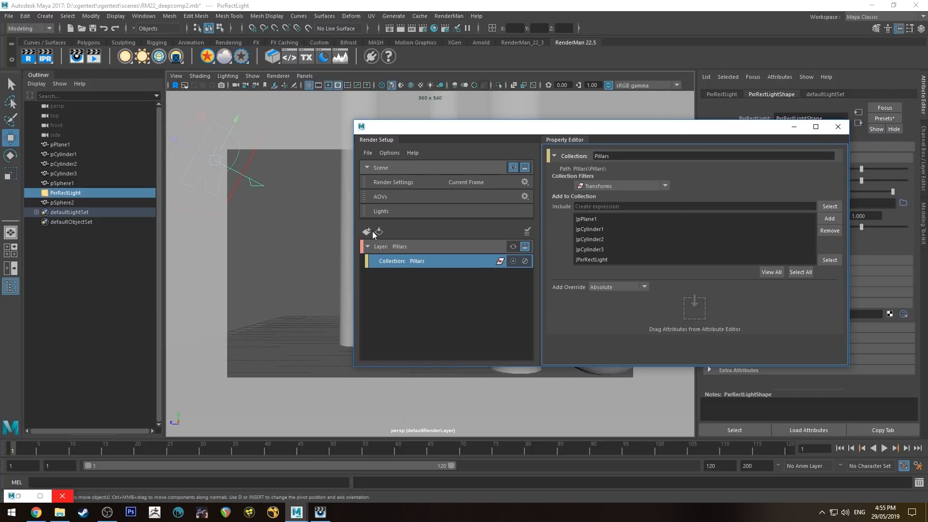
left_click(367, 232)
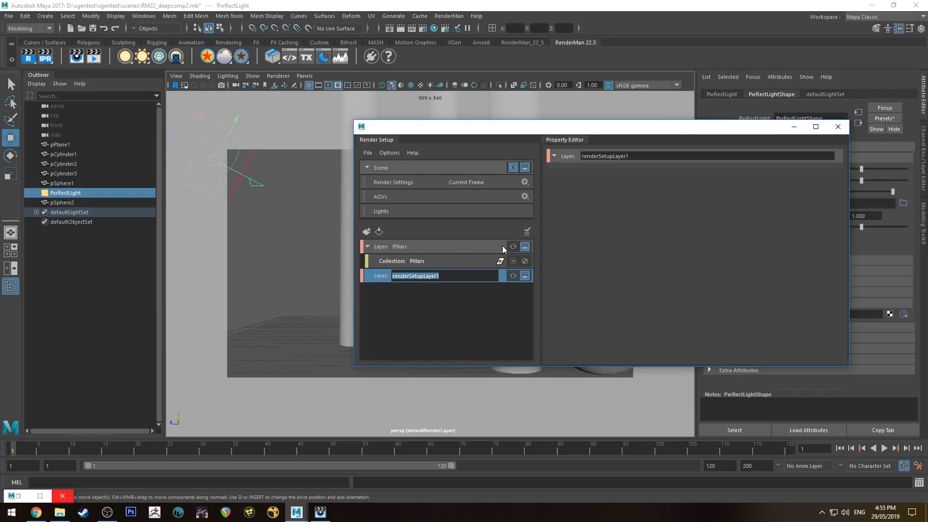
type("s")
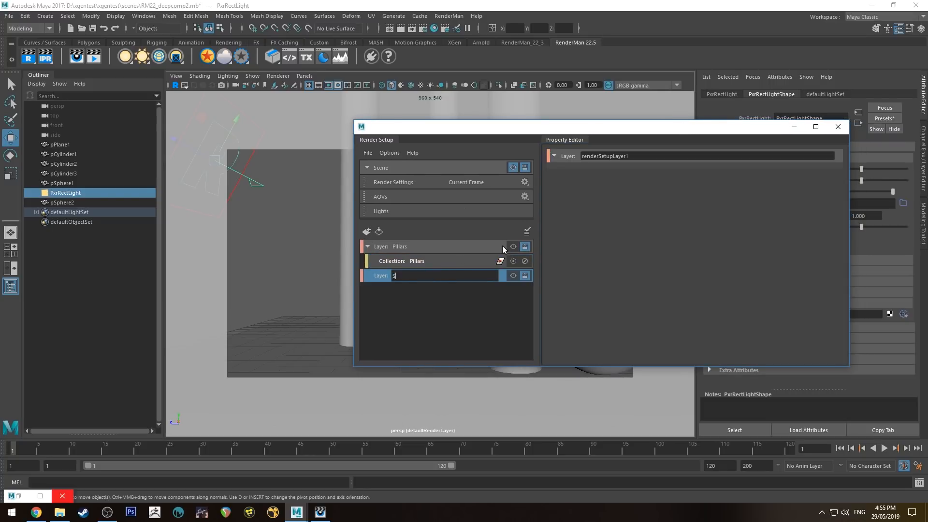
type("Spheres")
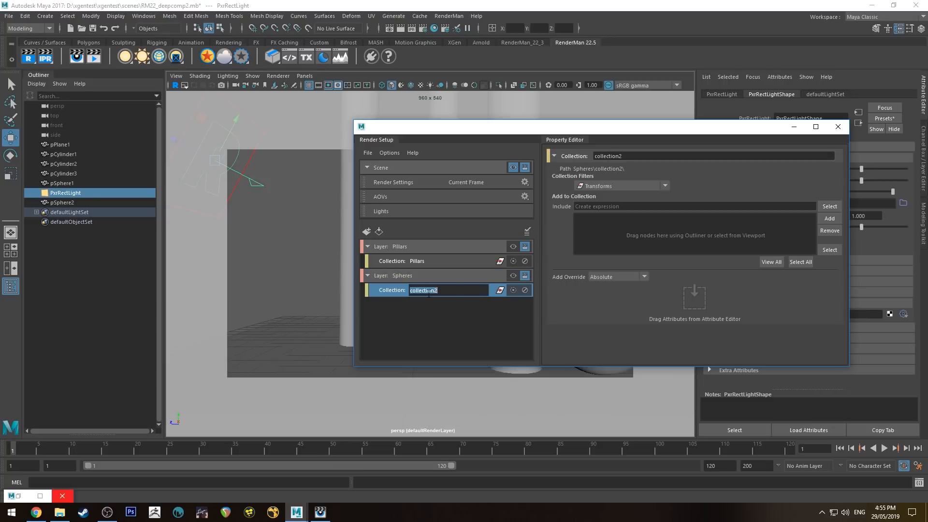
Create the Spheres1 collection and select both spheres in the Outliner for it
type("Spheres1")
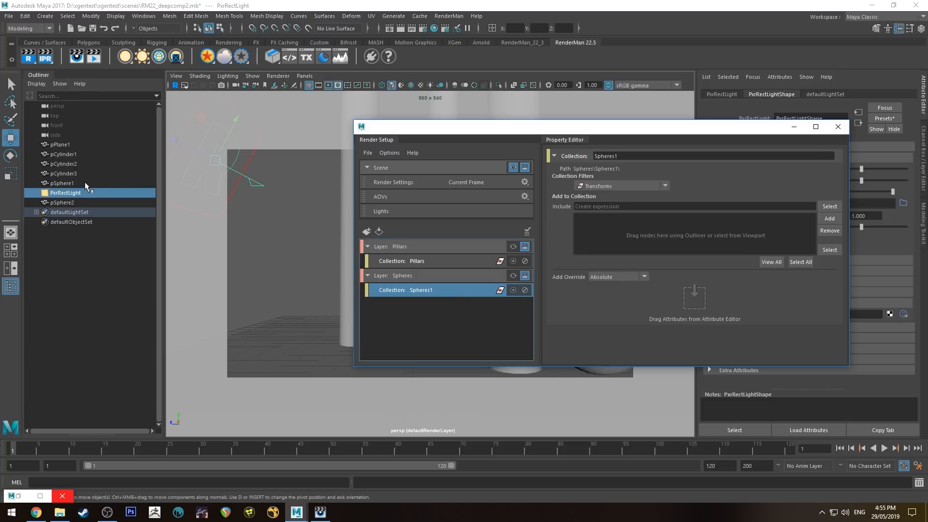
left_click(63, 182)
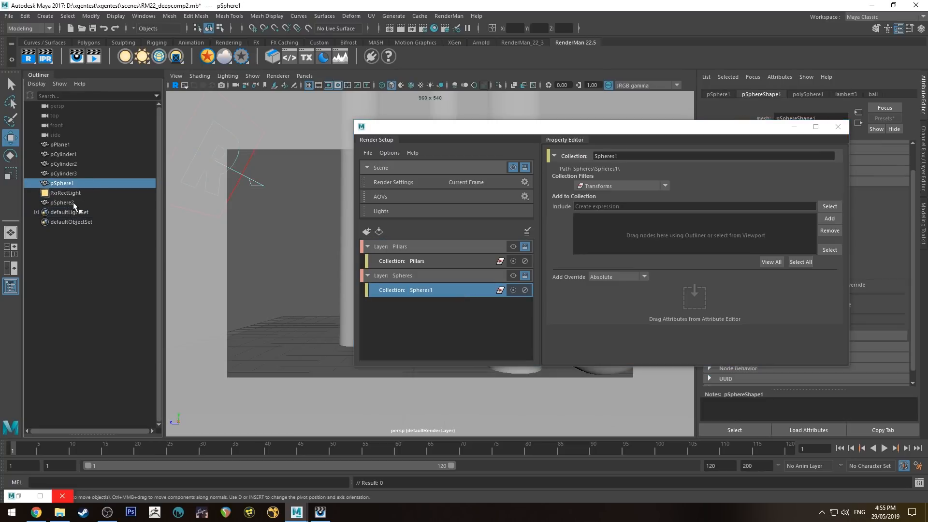
left_click(61, 203)
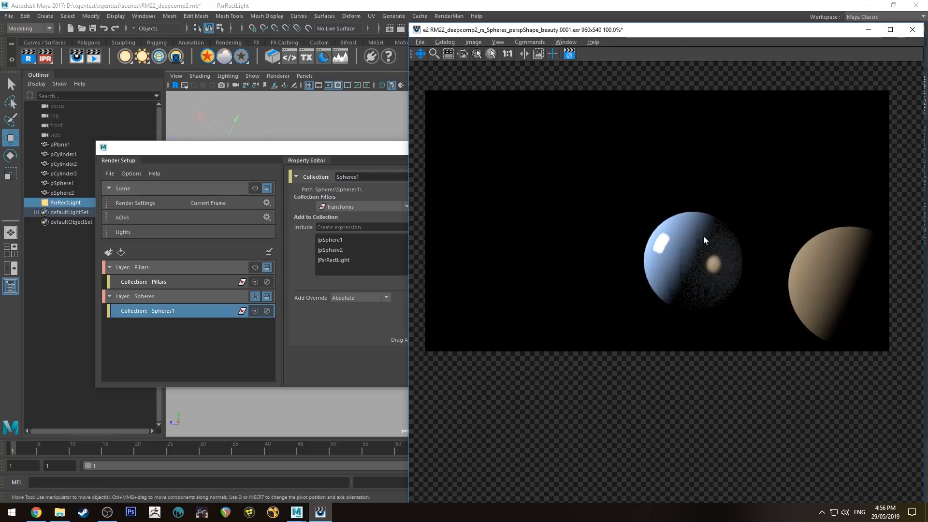
mouse_move(721, 221)
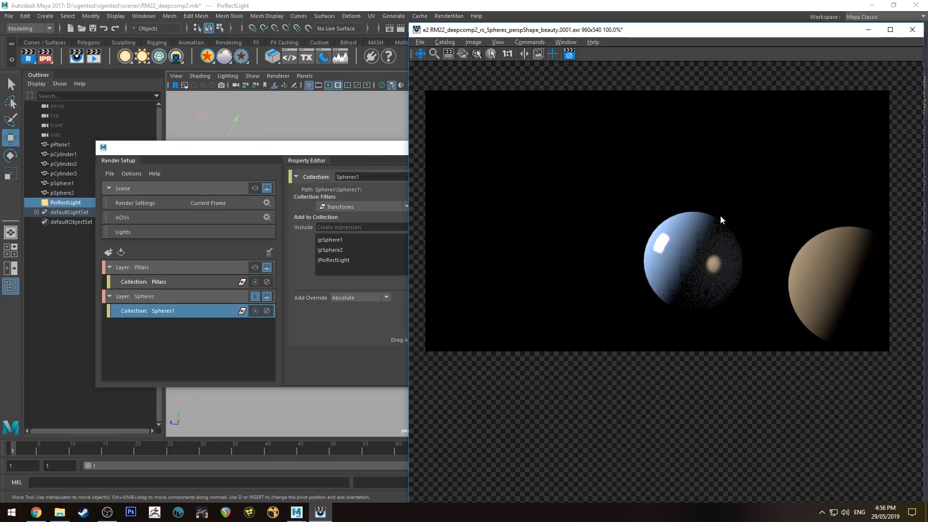
mouse_move(672, 276)
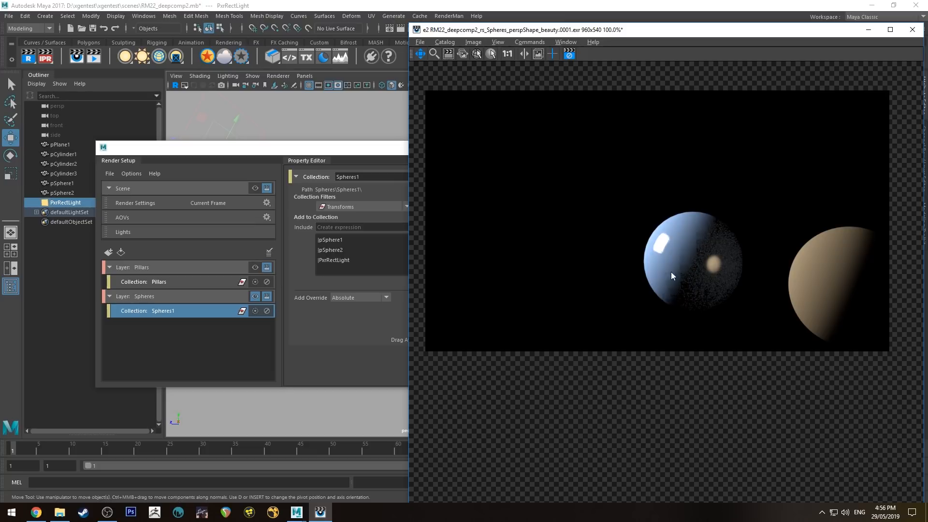
mouse_move(712, 230)
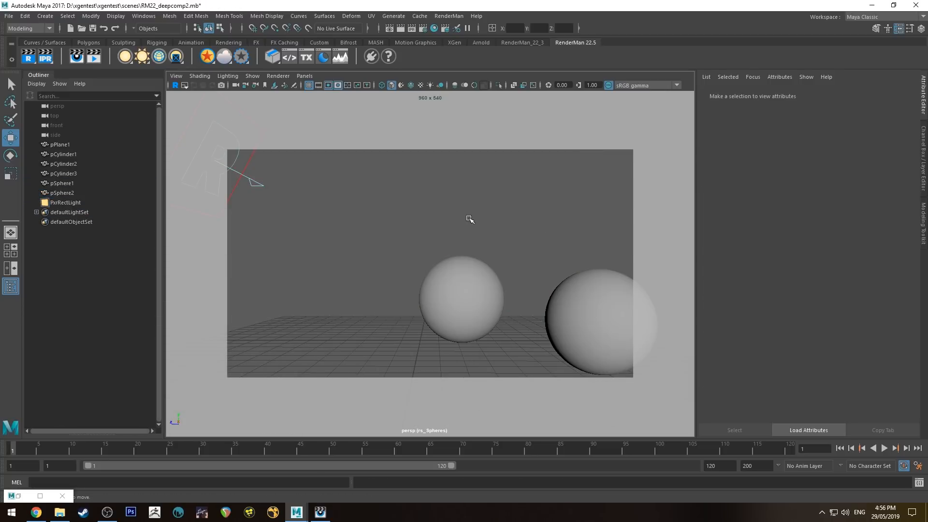
mouse_move(447, 242)
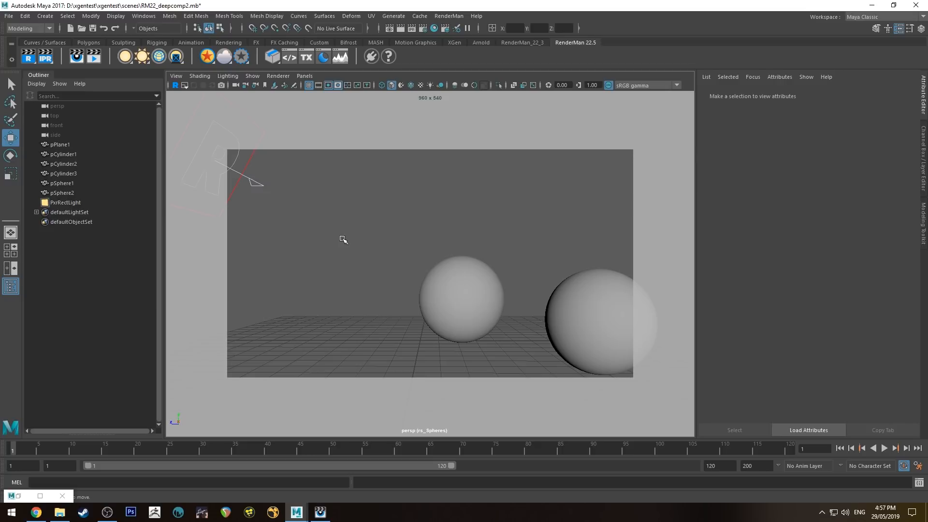
mouse_move(150, 155)
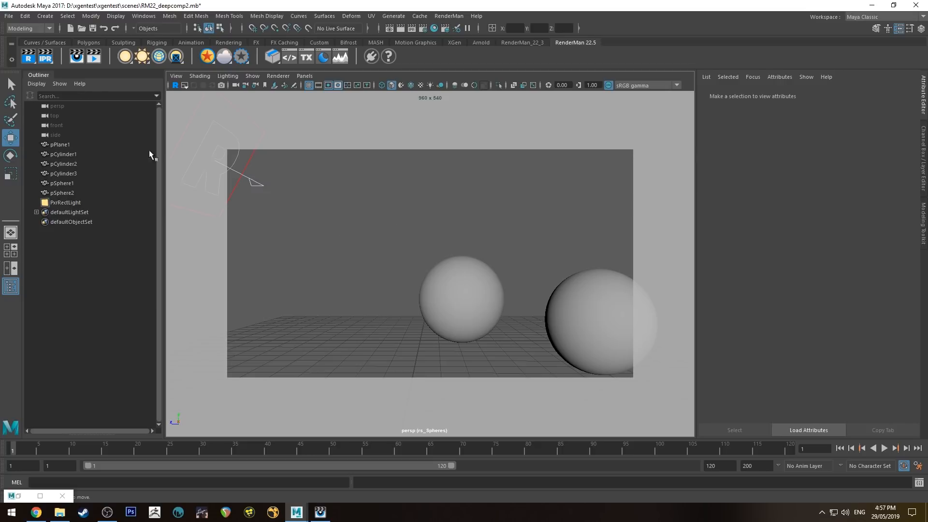
mouse_move(253, 312)
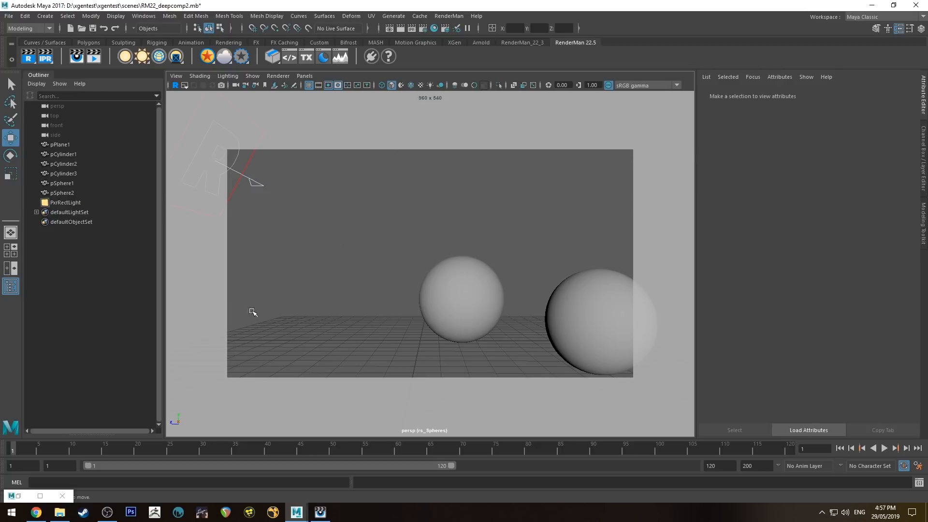
mouse_move(320, 229)
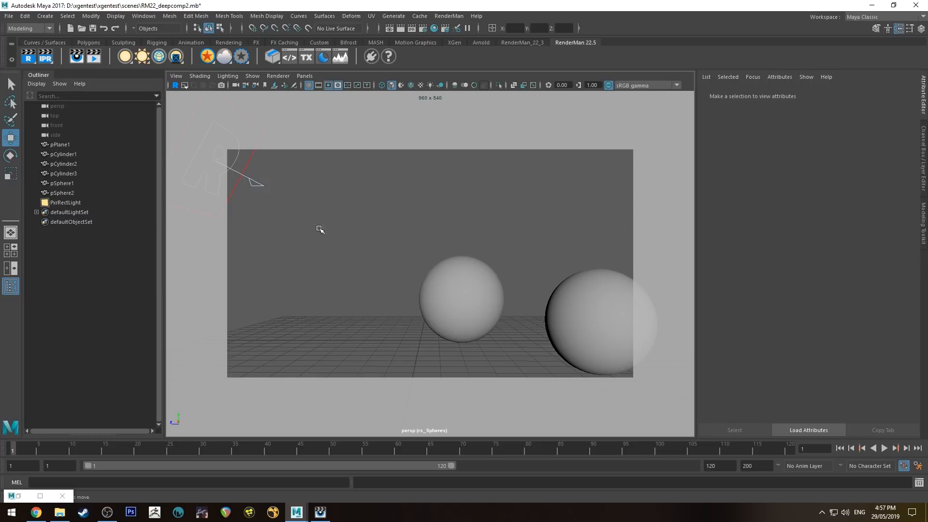
mouse_move(163, 208)
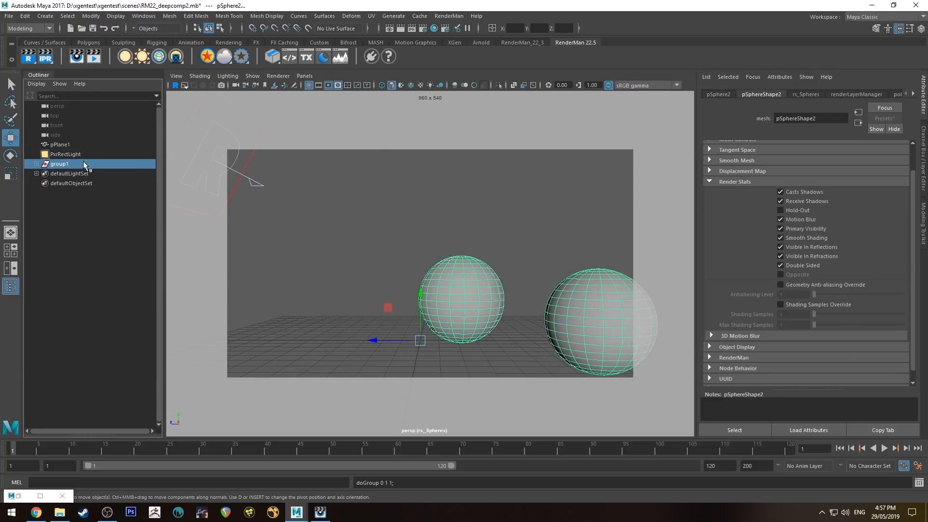
Group the geometry as Geos, duplicate it as StandIns, and add _SI suffixes to the copies
left_click(60, 164)
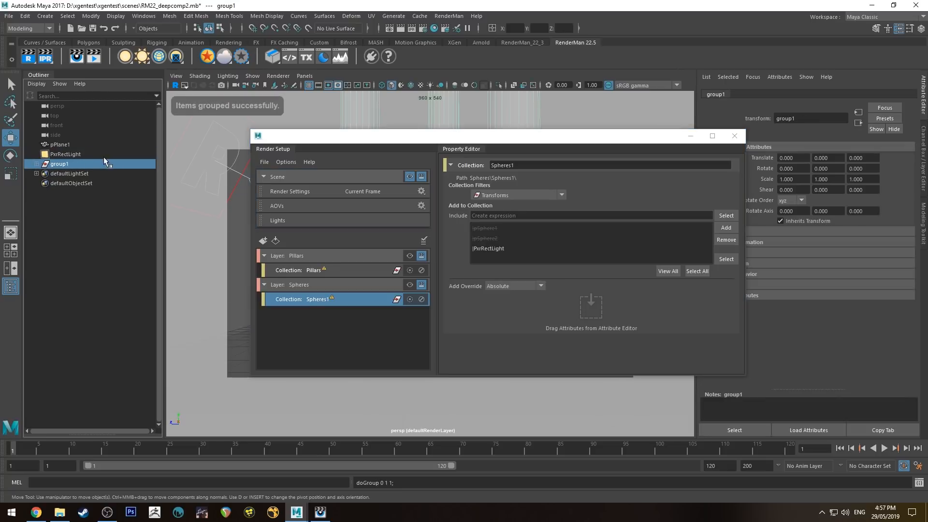
type("Geos")
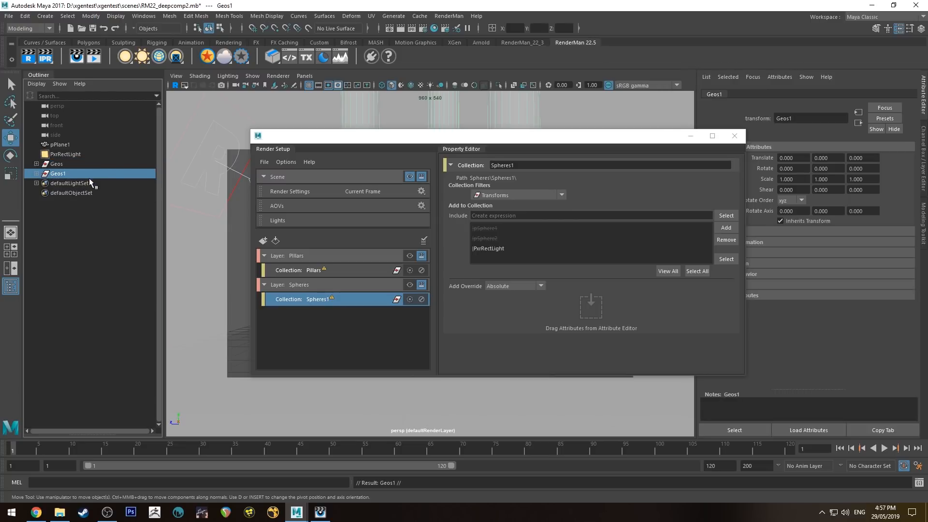
type("Stands")
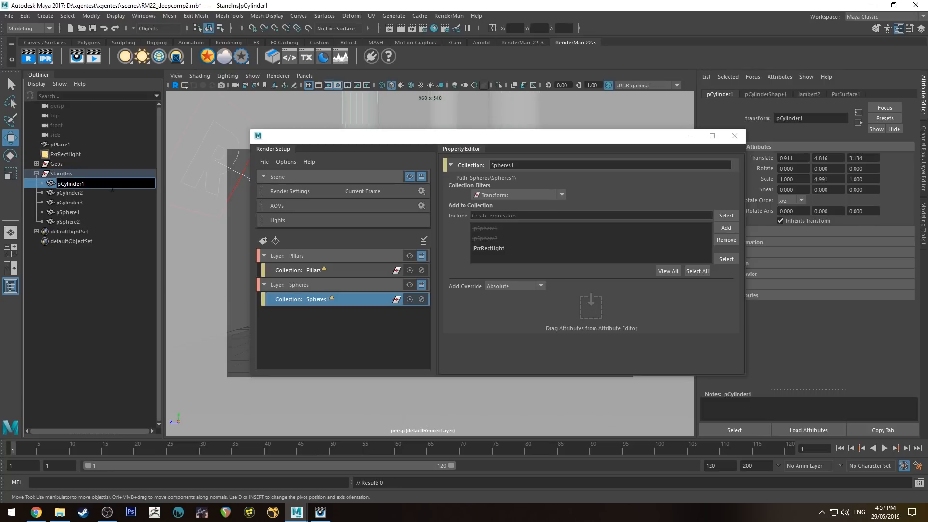
type("_SI")
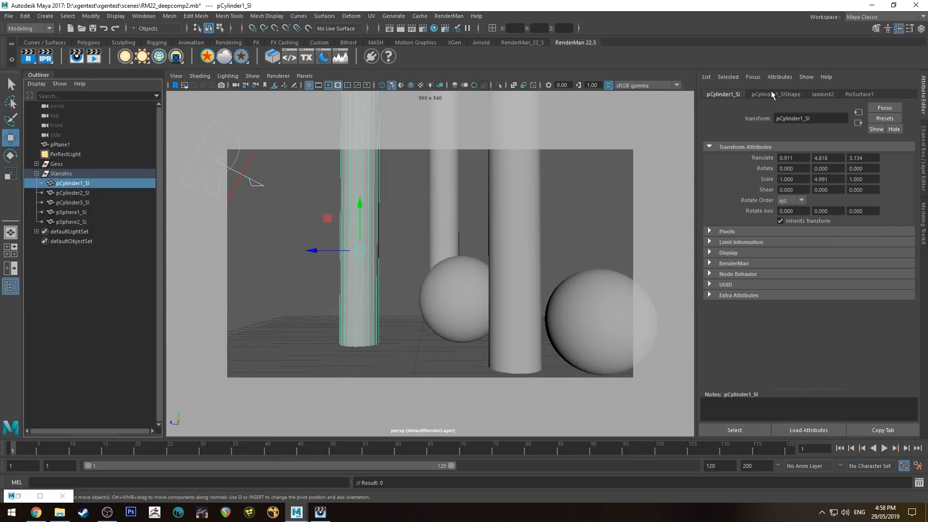
Turn off Primary Visibility on pCylinder1_SI and hide the original Geos group
left_click(776, 94)
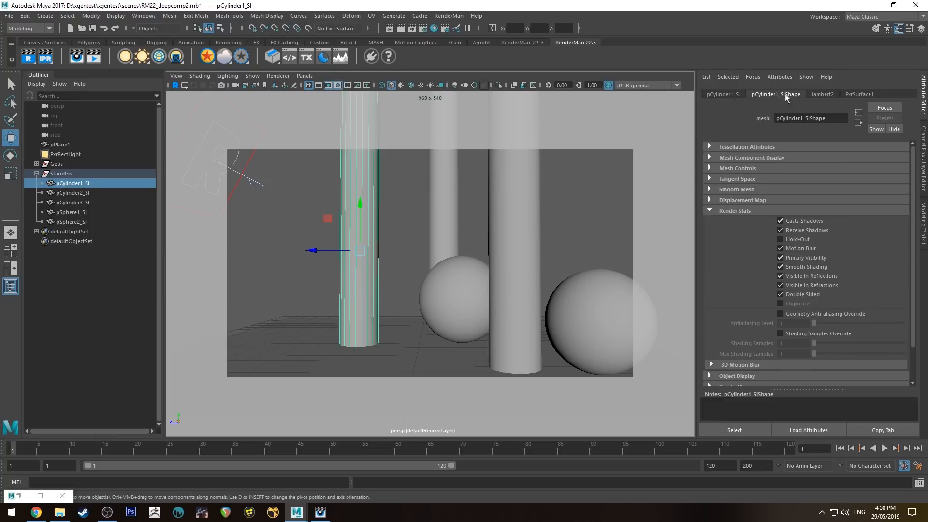
scroll("down", 3)
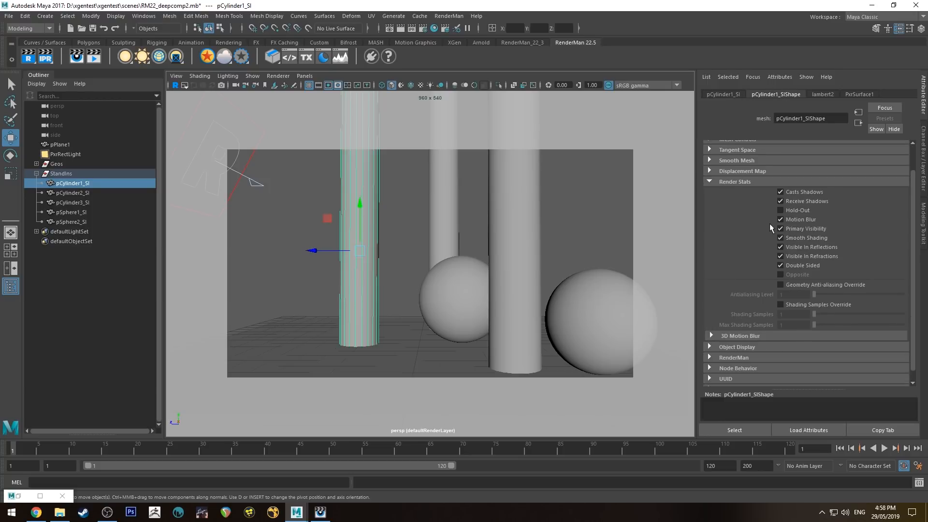
left_click(781, 229)
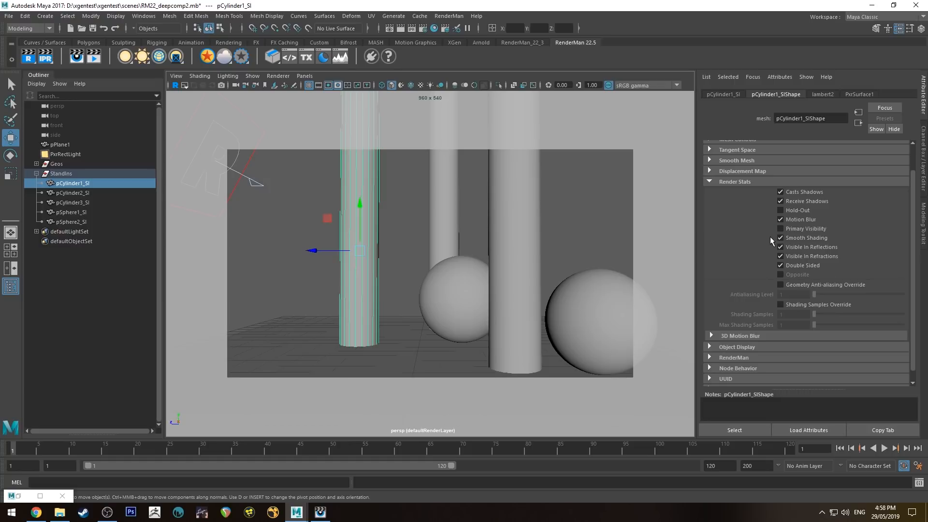
mouse_move(449, 322)
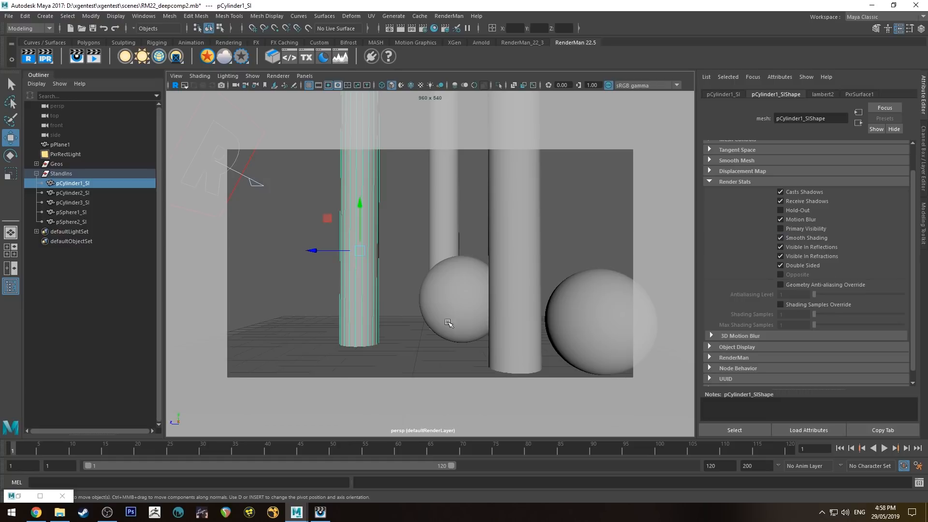
mouse_move(506, 250)
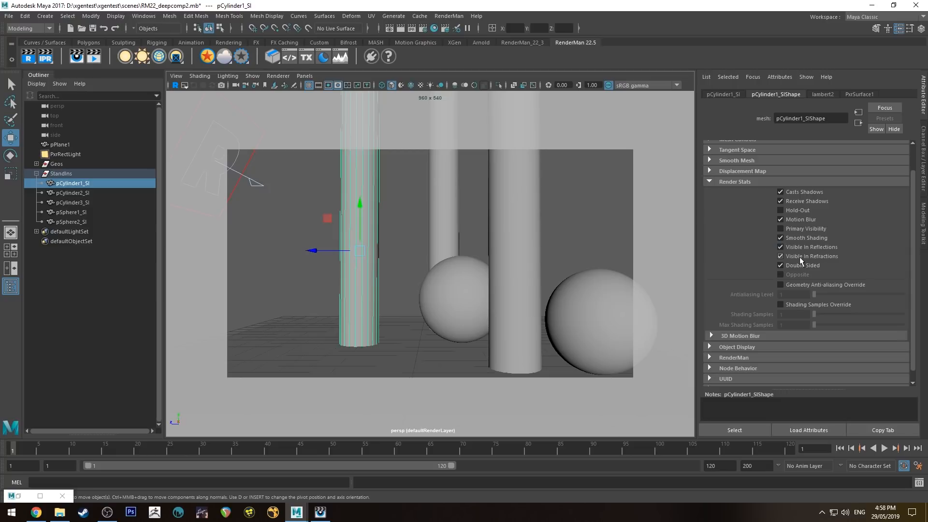
left_click(56, 164)
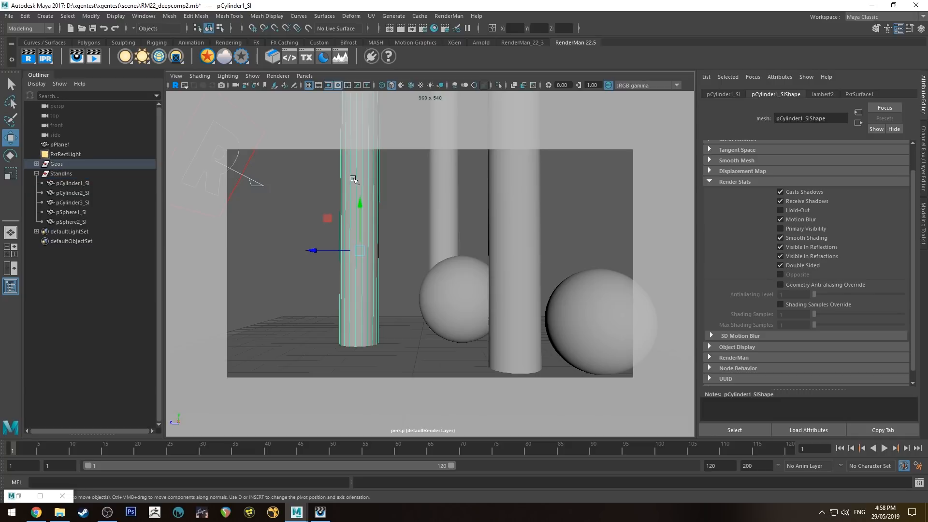
left_click(69, 212)
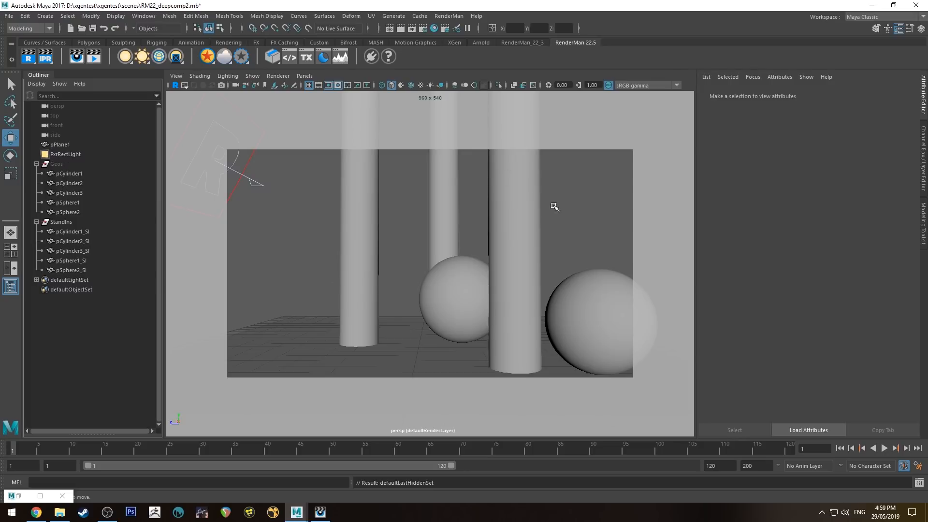
Select the StandIns objects and reopen Render Setup from Windows > Rendering Editors
left_click(72, 232)
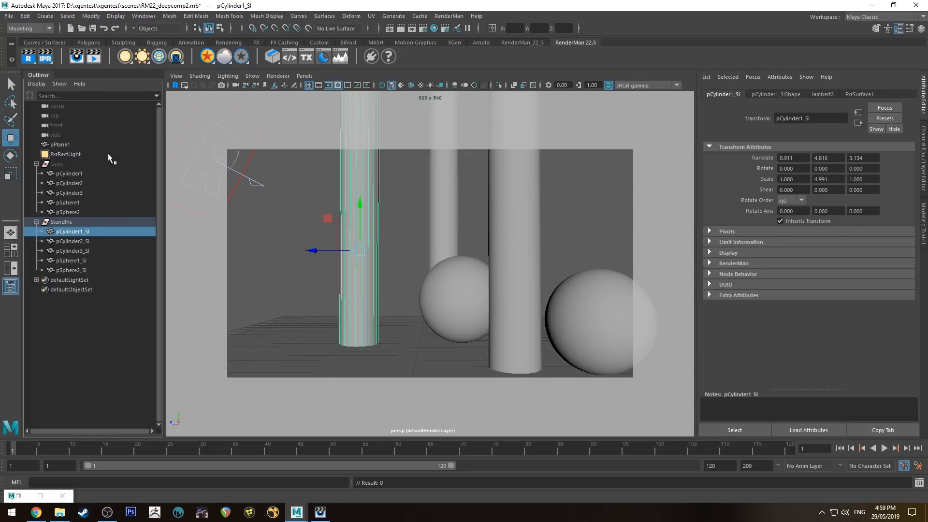
left_click(776, 94)
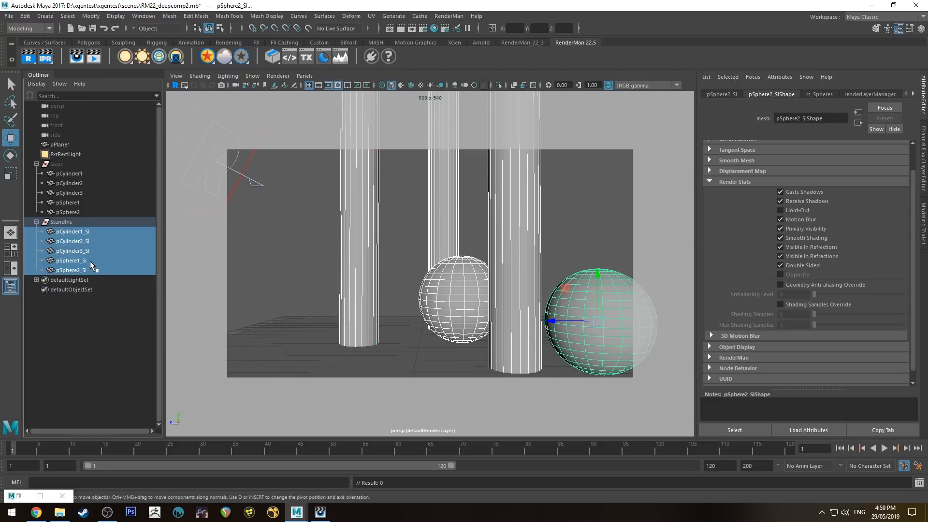
left_click(143, 16)
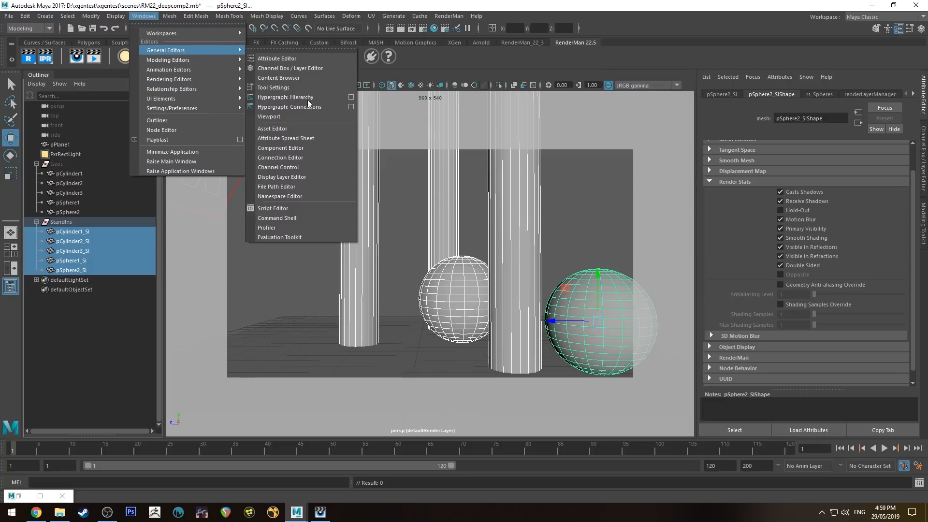
left_click(286, 138)
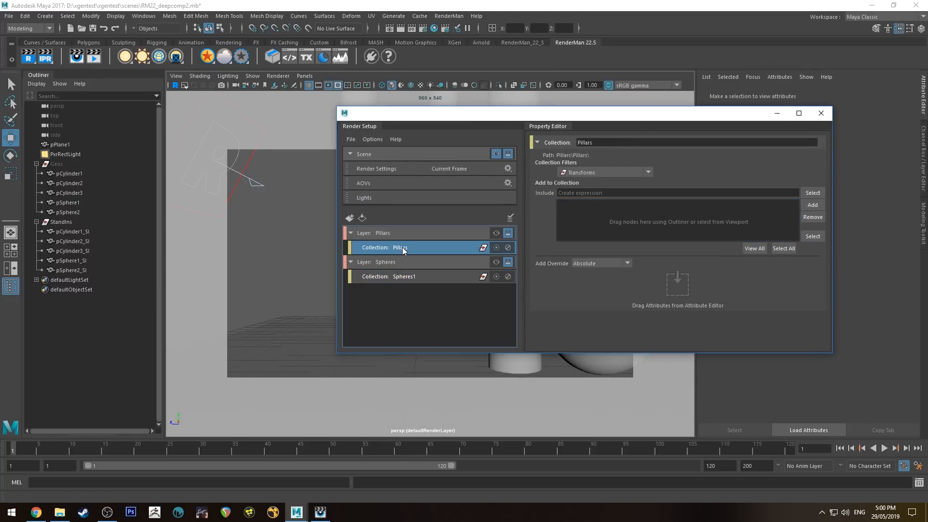
Duplicate pPlane1 as pPlane2_SI under StandIns with Primary Visibility off
left_click(68, 174)
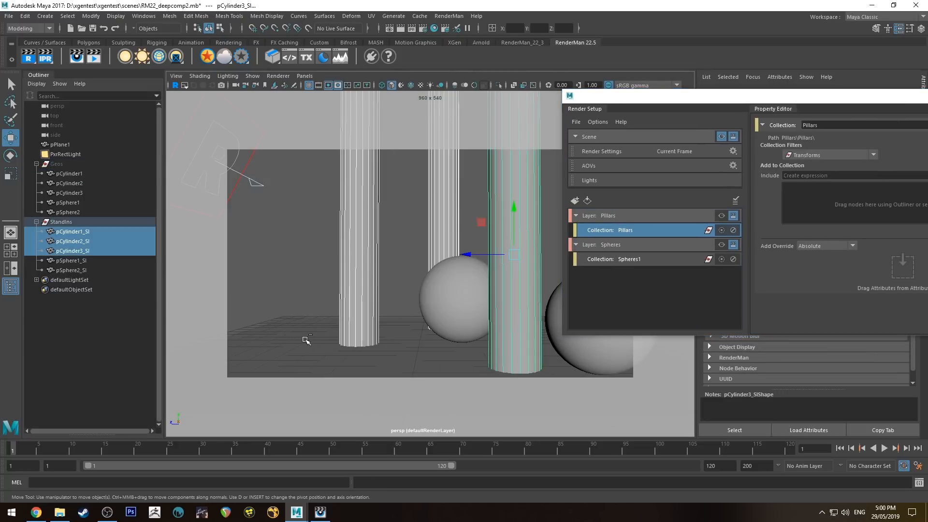
left_click(59, 144)
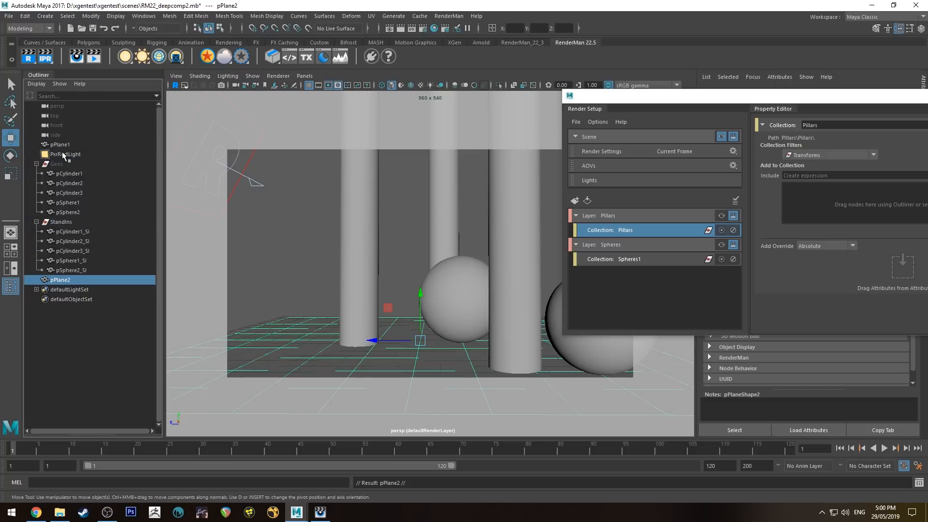
left_click(61, 222)
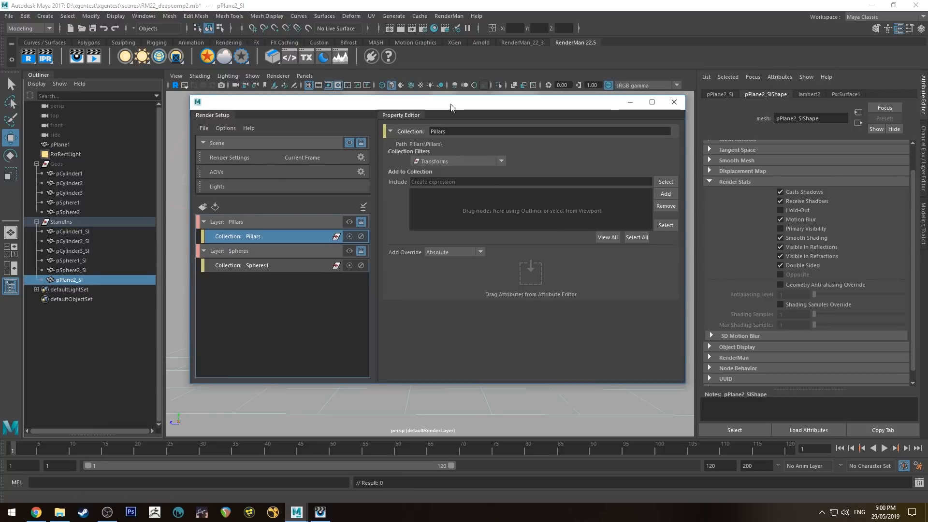
mouse_move(578, 110)
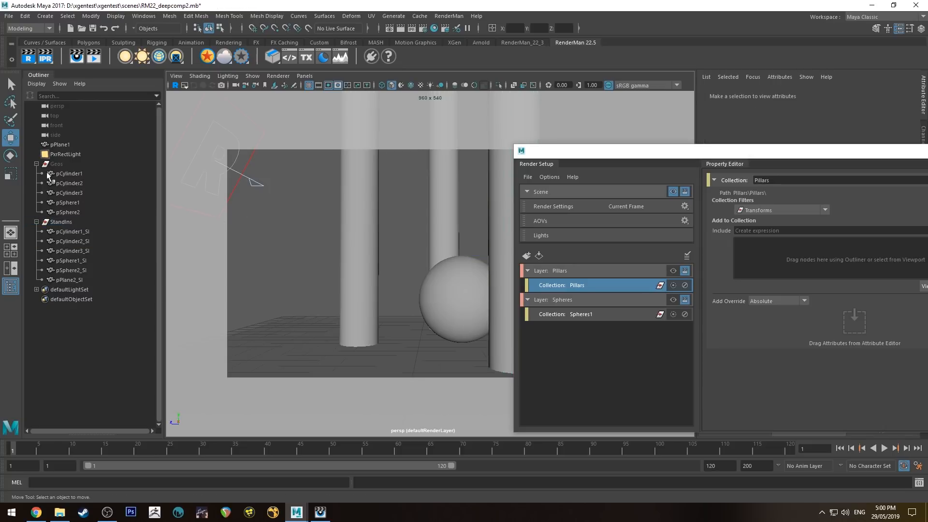
Add pCylinder1, pCylinder2, pCylinder3 and pPlane1 to the Pillars collection
left_click(58, 164)
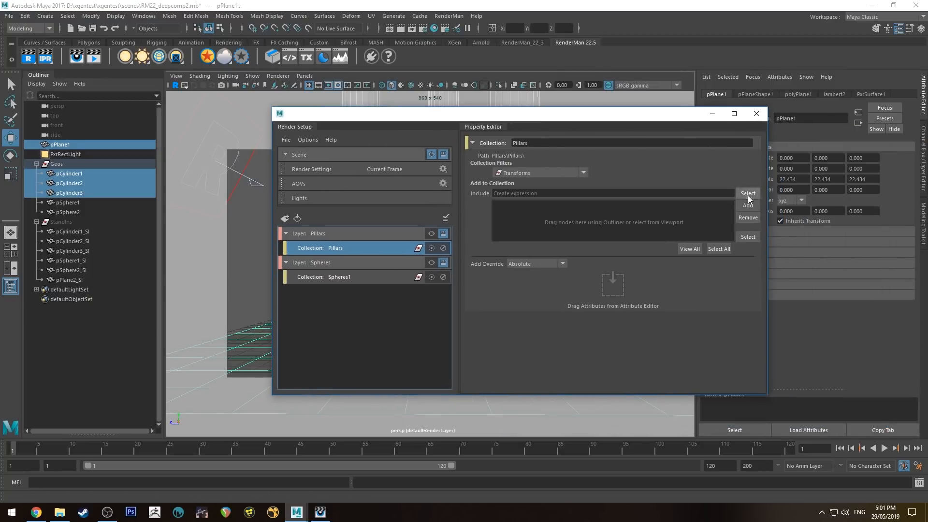
left_click(747, 205)
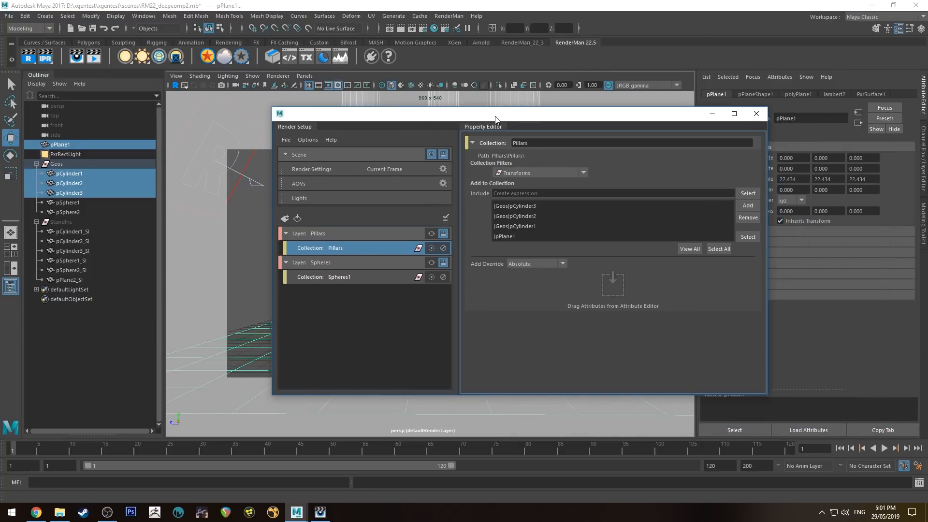
left_click_drag(494, 113, 651, 170)
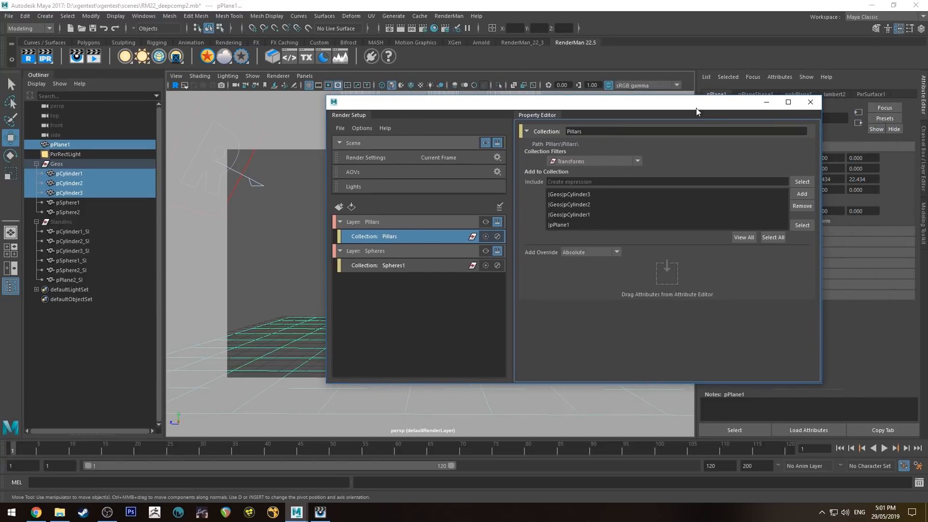
mouse_move(765, 102)
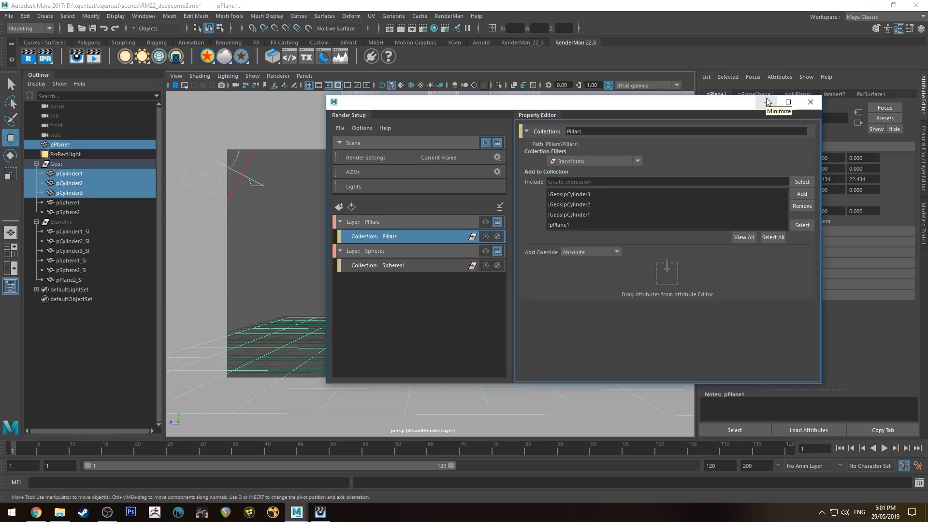
mouse_move(357, 253)
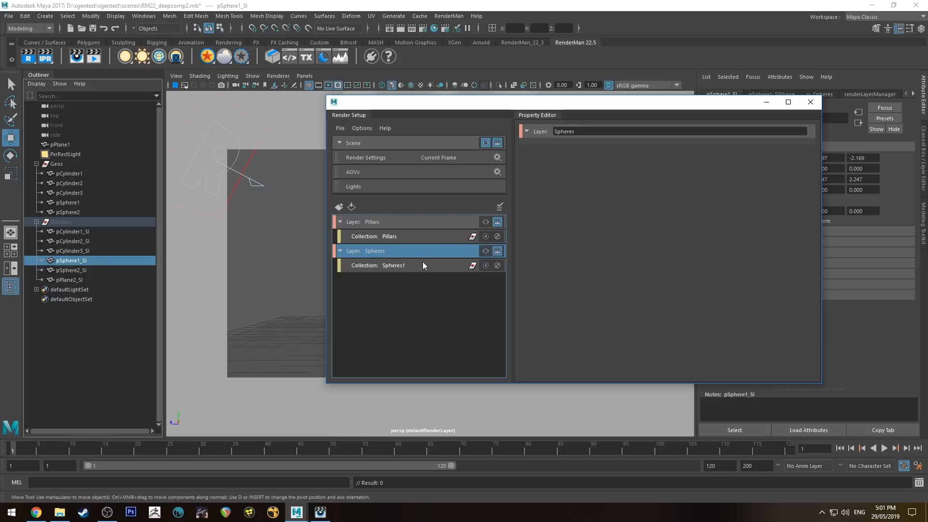
Add pPlane2_SI, pSphere1, pSphere2 and PxrRectLight to the Spheres1 collection
left_click(393, 266)
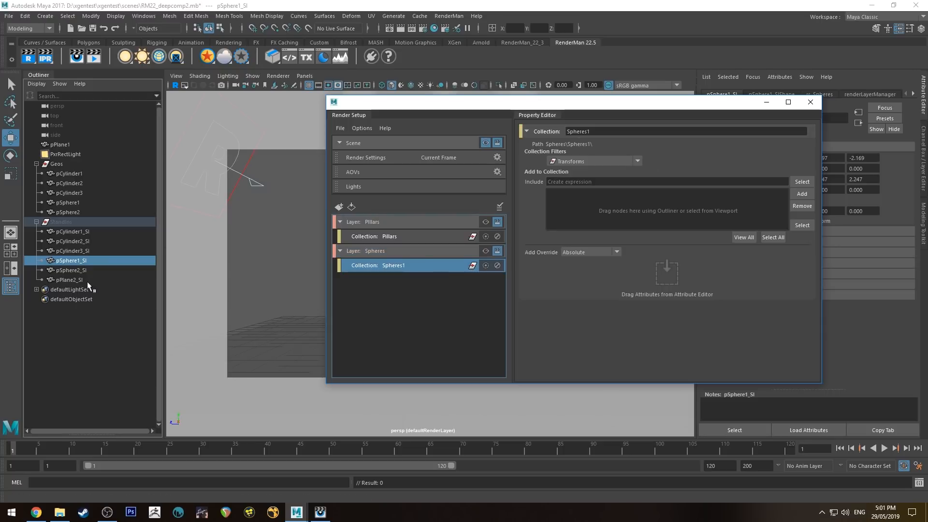
left_click(68, 279)
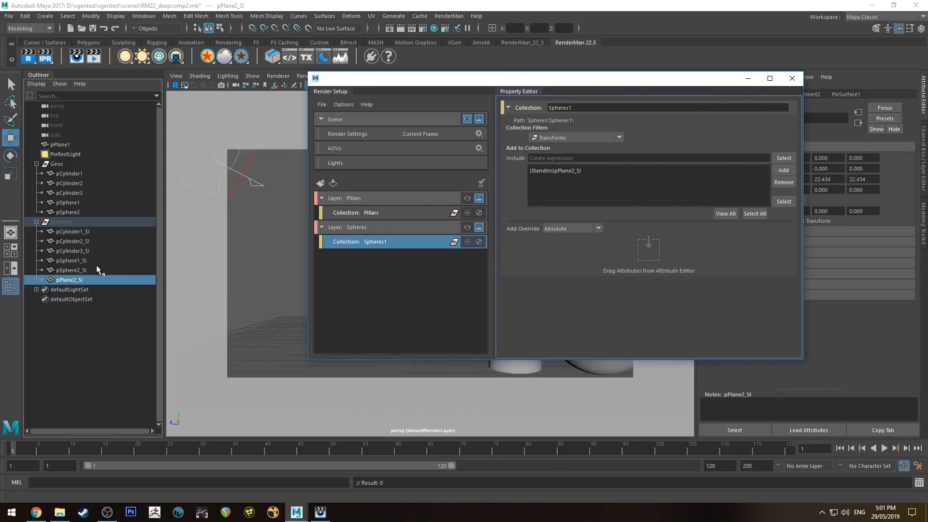
left_click(68, 212)
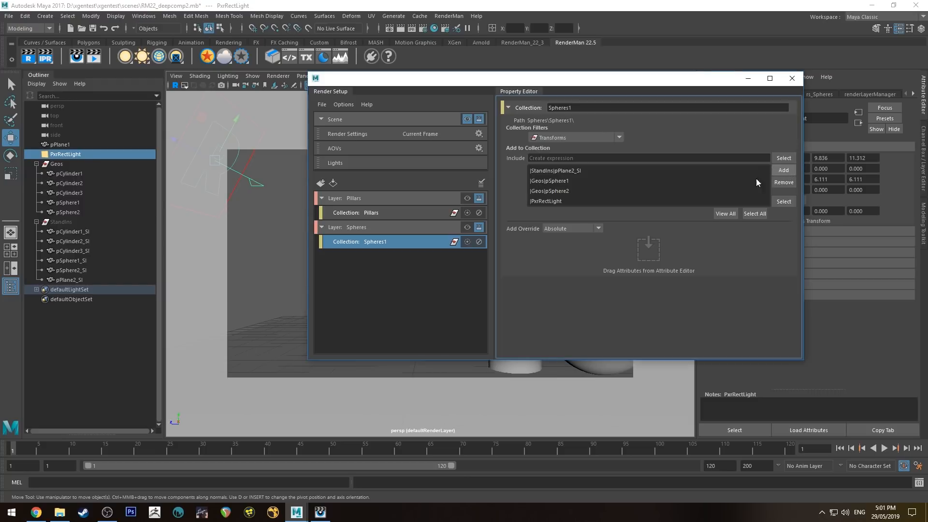
left_click(371, 213)
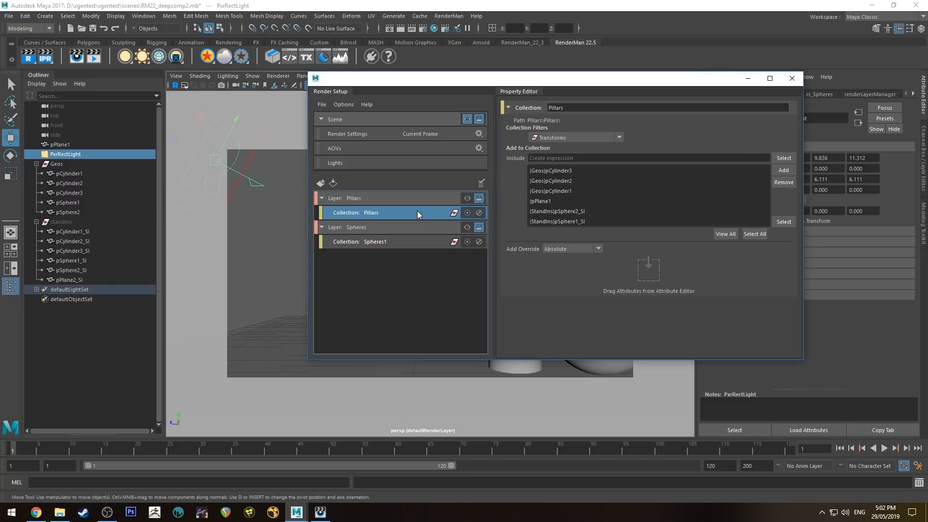
left_click(375, 241)
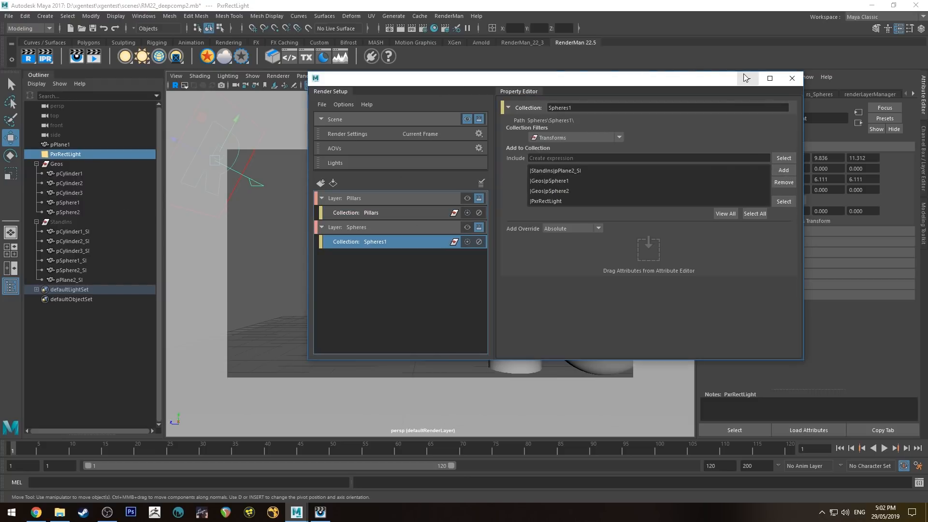
left_click(355, 227)
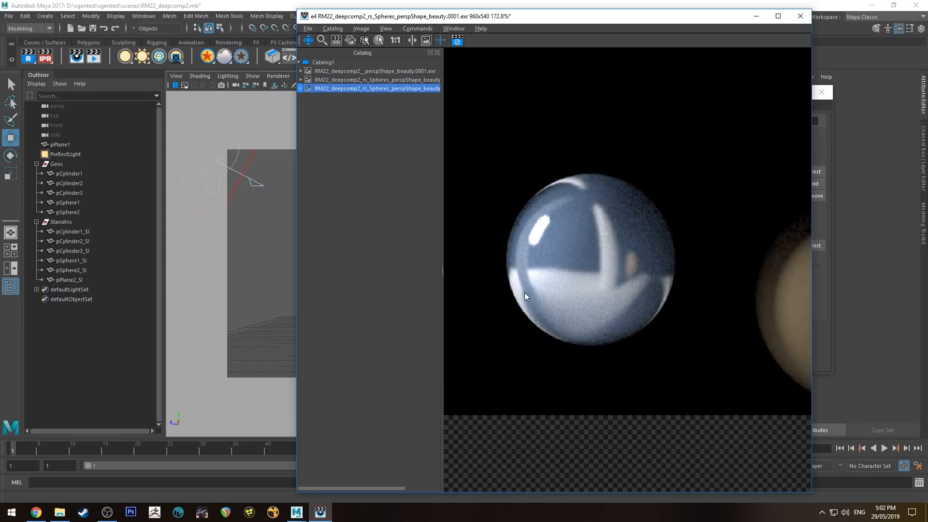
mouse_move(610, 217)
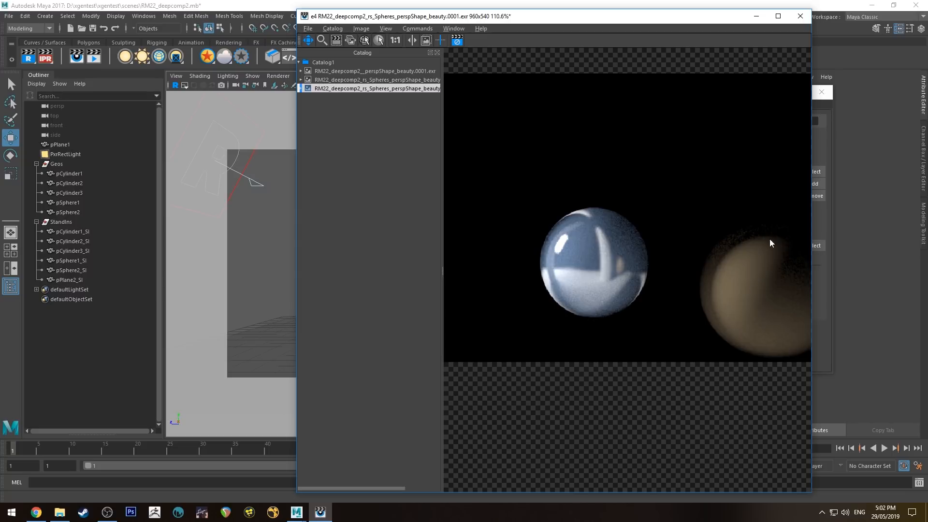
Make Pillars the active layer, render the current frame and inspect the shadowed pillars
left_click(377, 88)
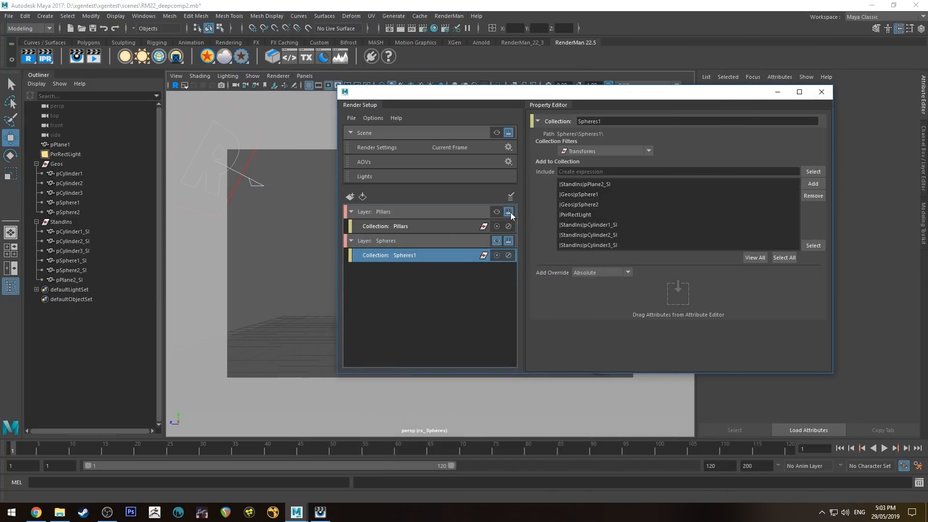
left_click(497, 211)
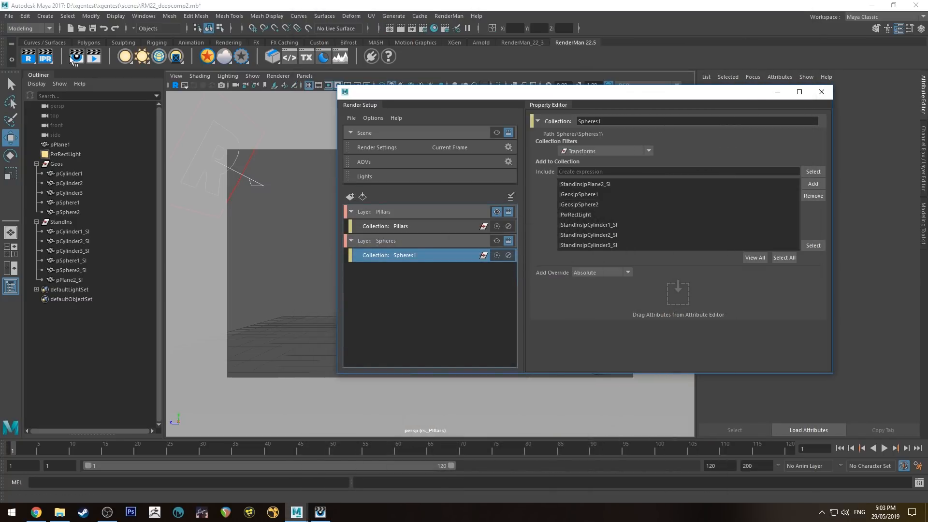
left_click(383, 211)
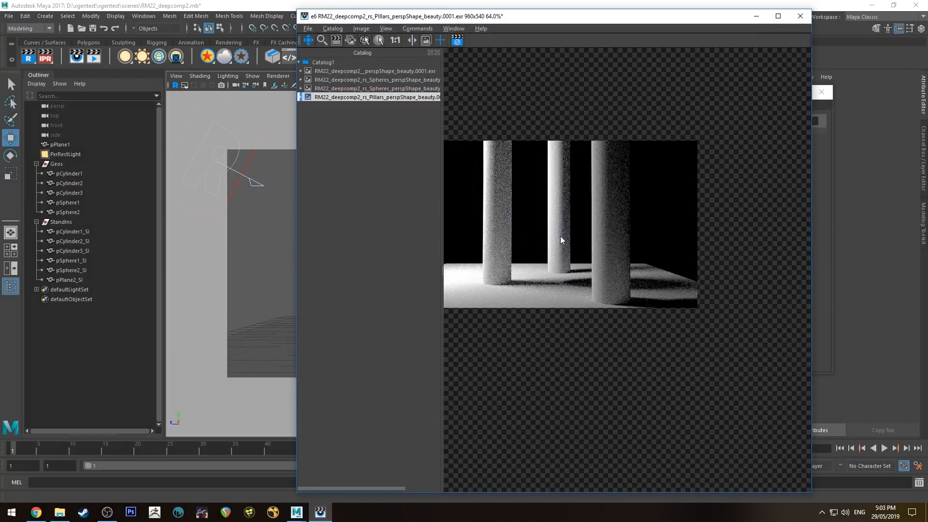
left_click(395, 40)
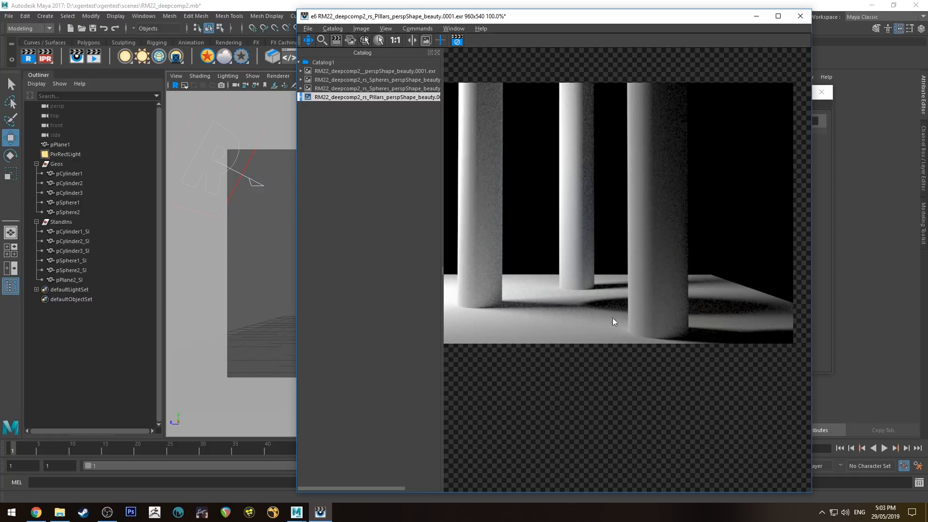
left_click(800, 16)
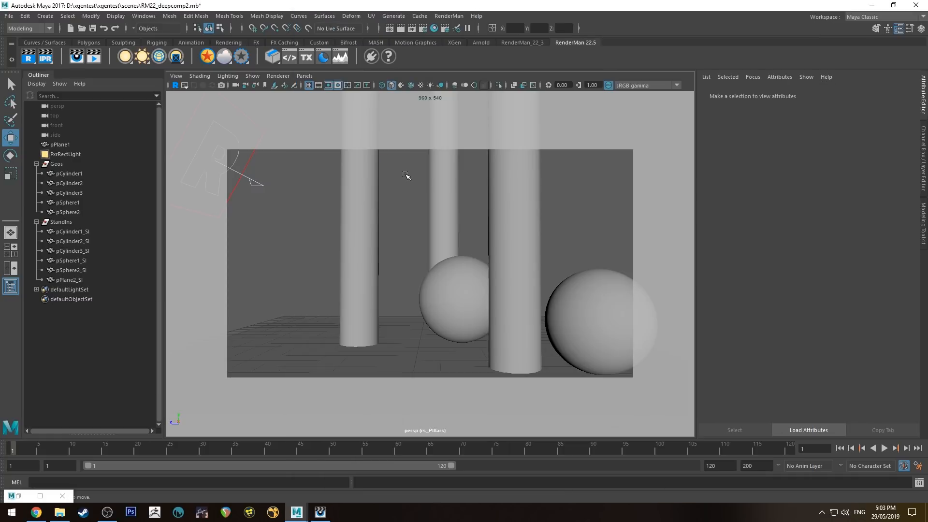
mouse_move(422, 6)
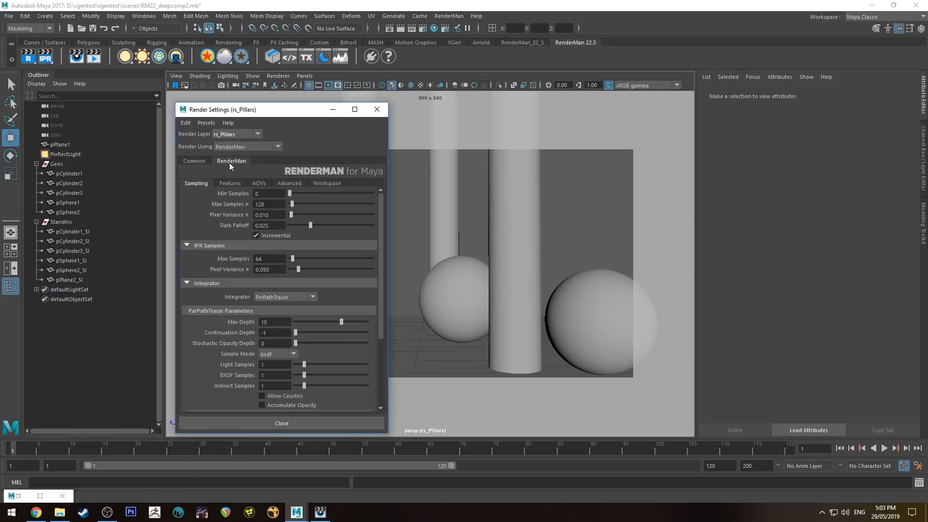
Set the rs_Pillars beauty display type to d_deepexr and close Render Settings
left_click(258, 183)
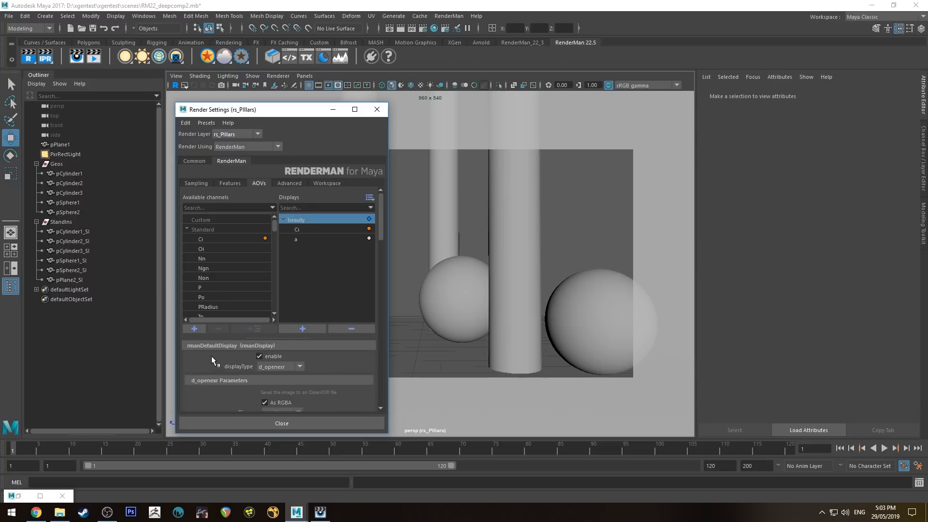
left_click(300, 338)
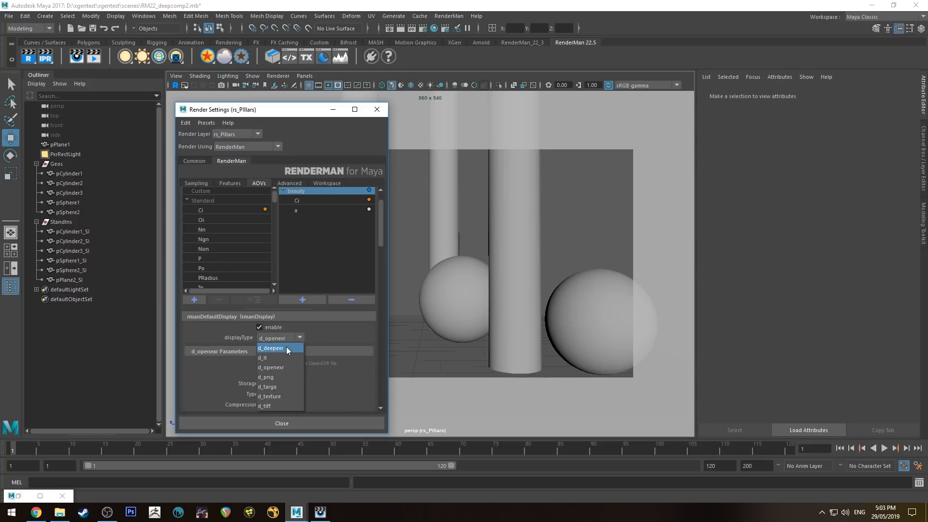
left_click(270, 348)
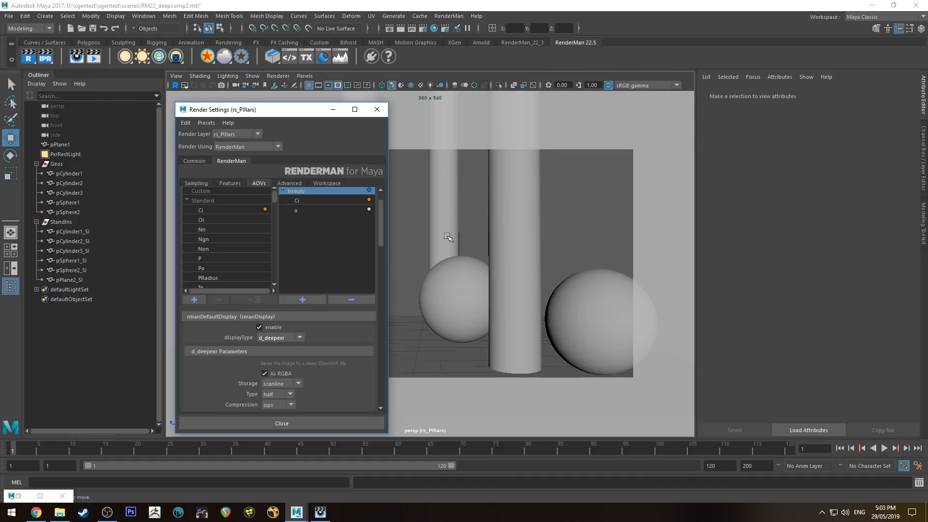
mouse_move(464, 214)
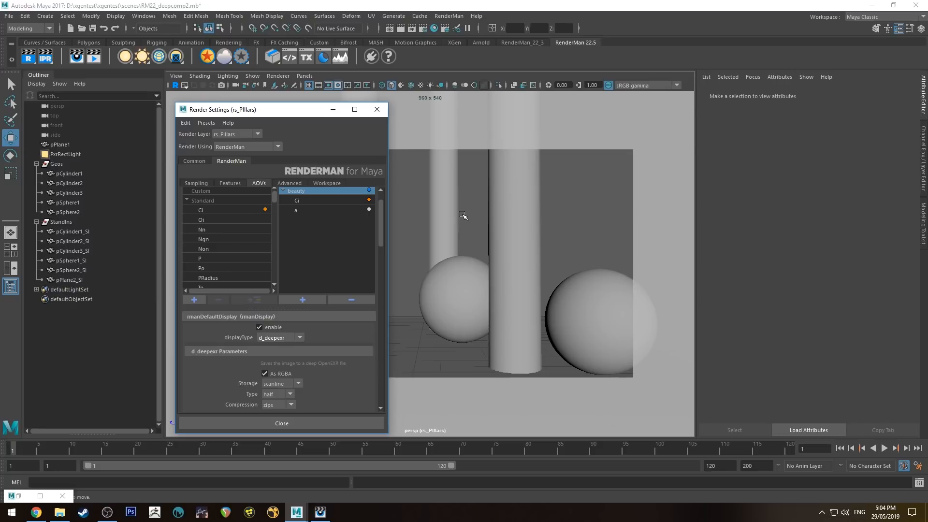
mouse_move(585, 212)
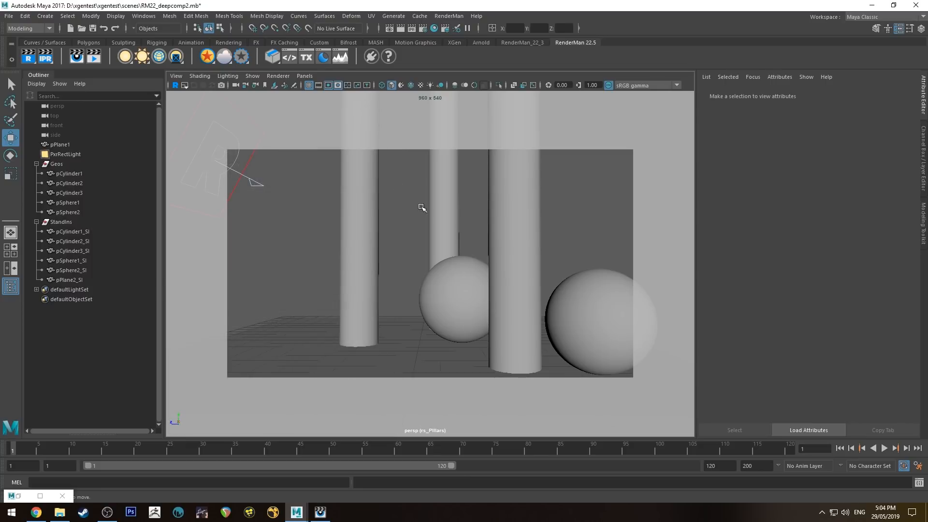
left_click(449, 16)
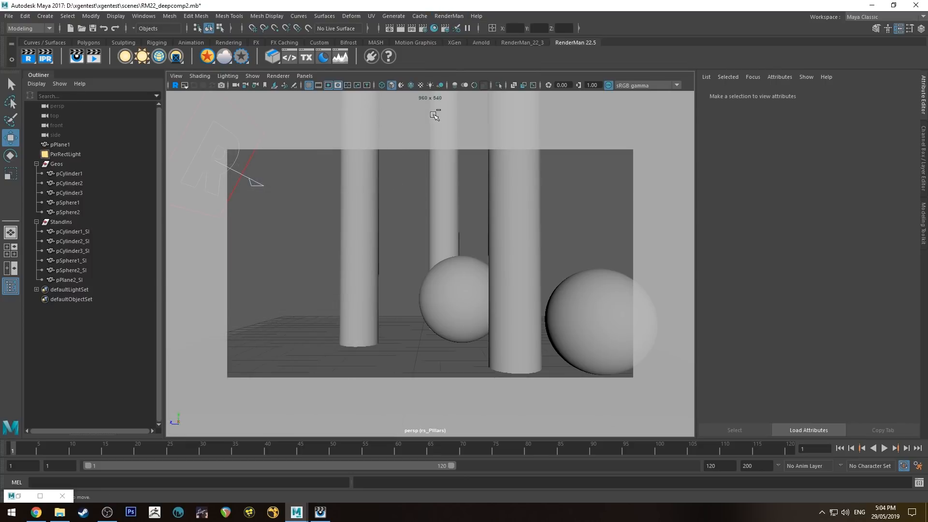
Start a RenderMan batch render of the masterLayer, rs_Pillars and rs_Spheres layers
left_click(449, 16)
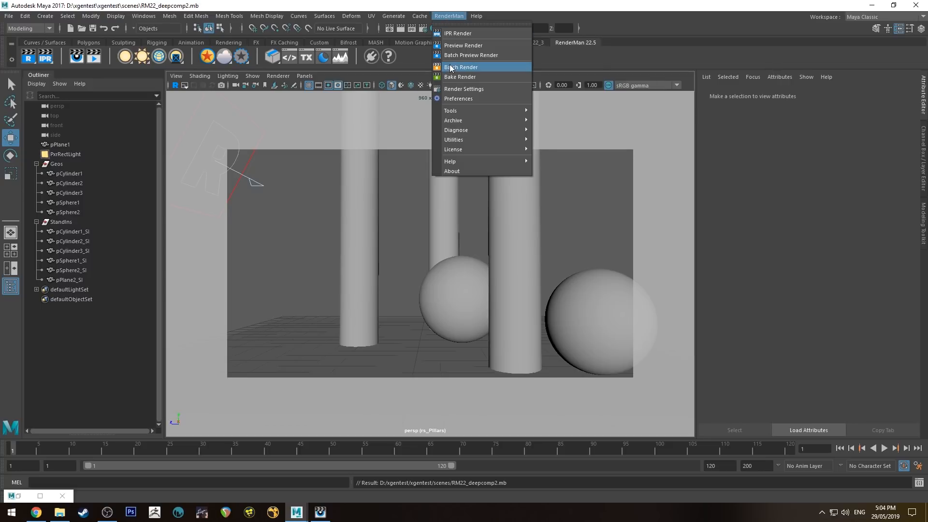
left_click(461, 67)
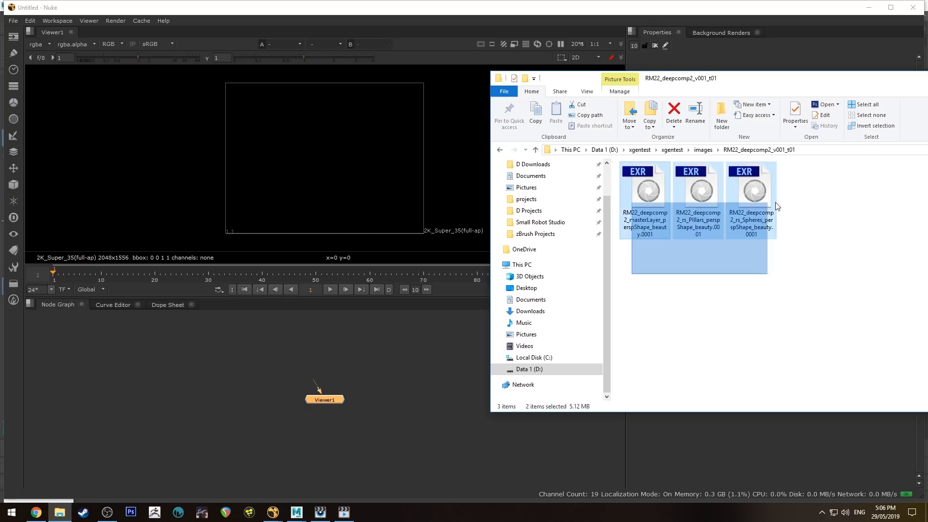
Load the masterLayer, rs_Pillars and rs_Spheres deep EXRs as three DeepRead nodes
left_click_drag(697, 196, 390, 370)
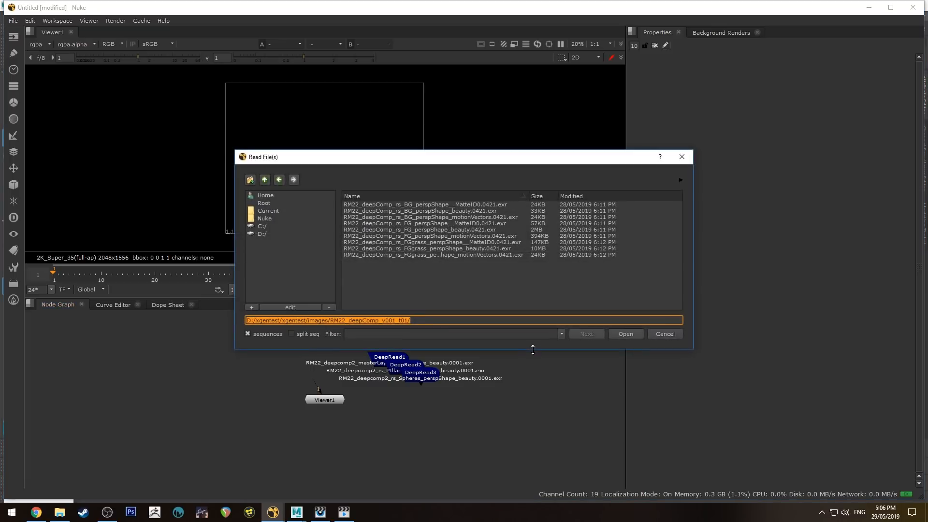
mouse_move(349, 179)
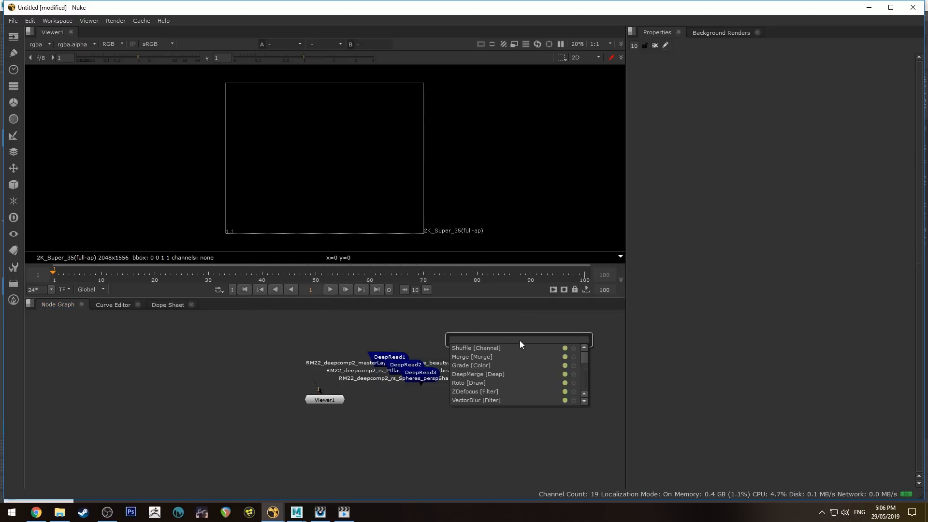
type("deepread")
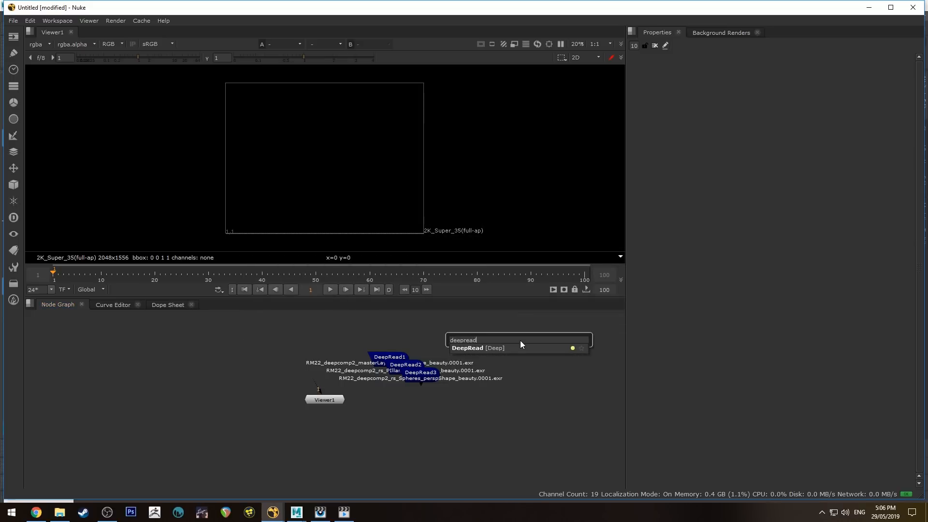
left_click(477, 347)
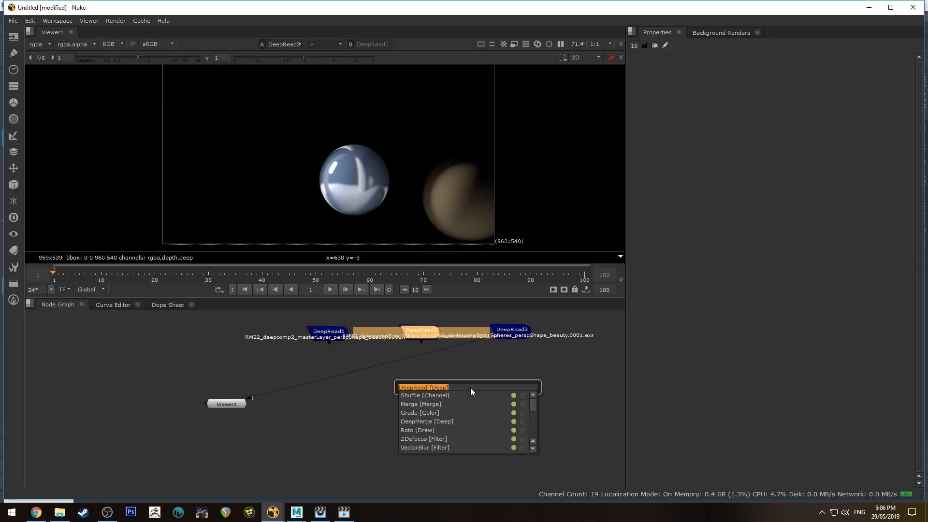
Add a DeepMerge with DeepRead2 (Pillars) on A and DeepRead3 (Spheres) on B
type("deep")
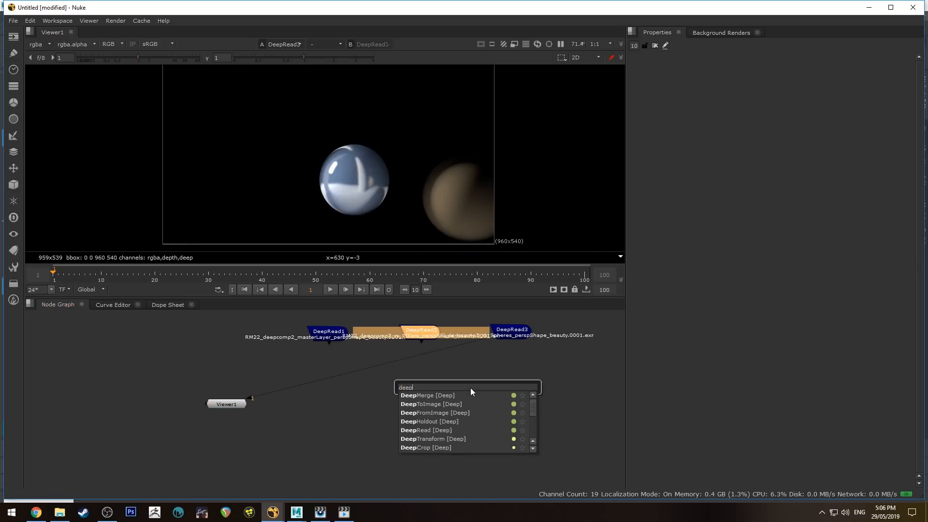
left_click(427, 396)
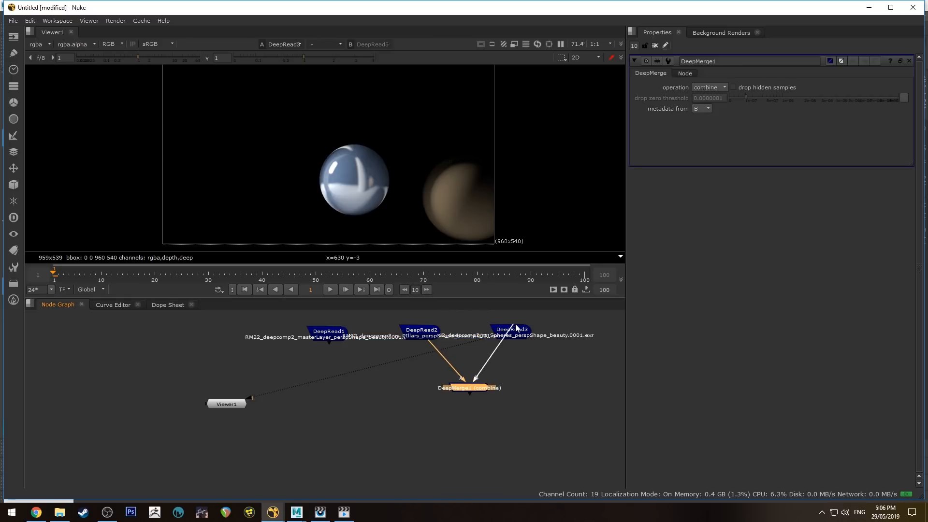
left_click(469, 387)
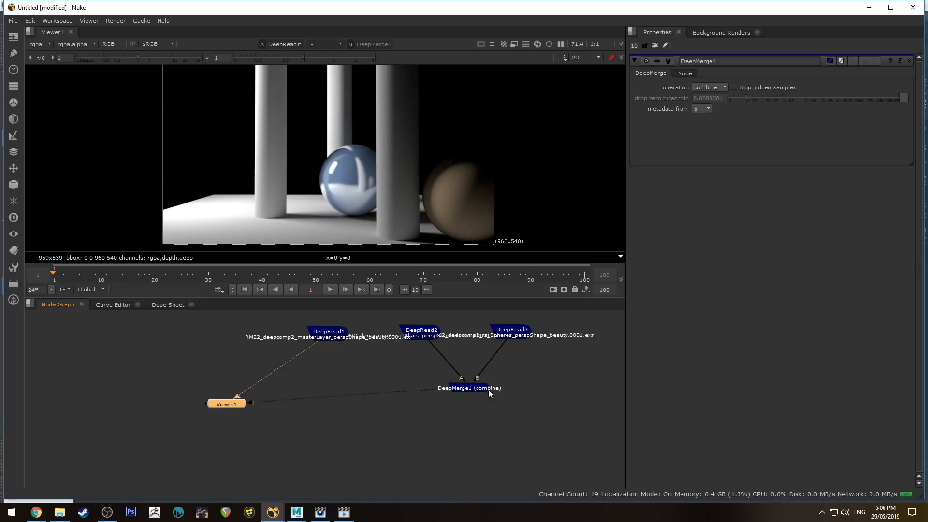
mouse_move(418, 160)
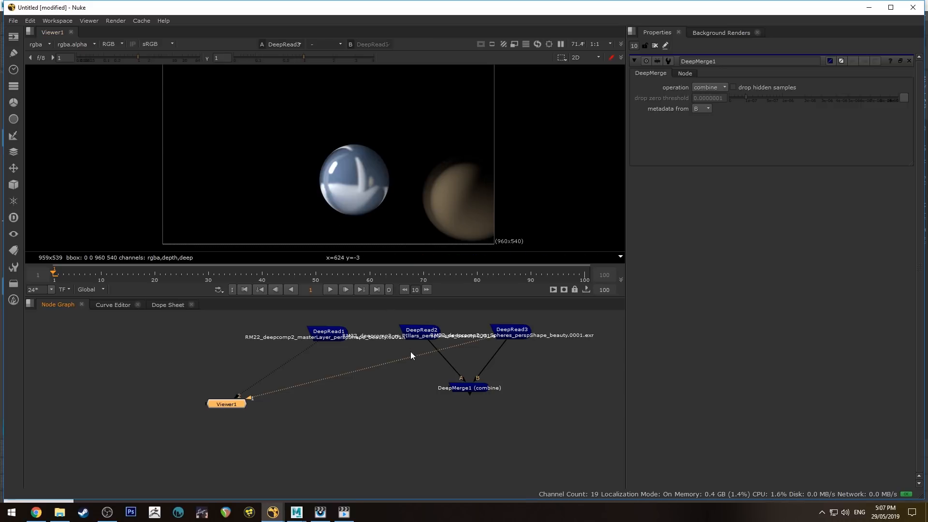
scroll("up", 3)
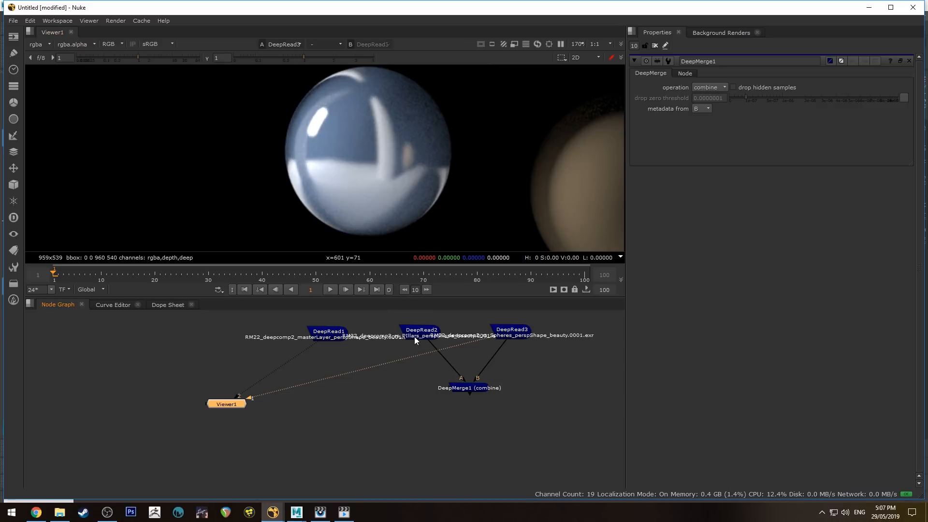
left_click_drag(469, 388, 466, 423)
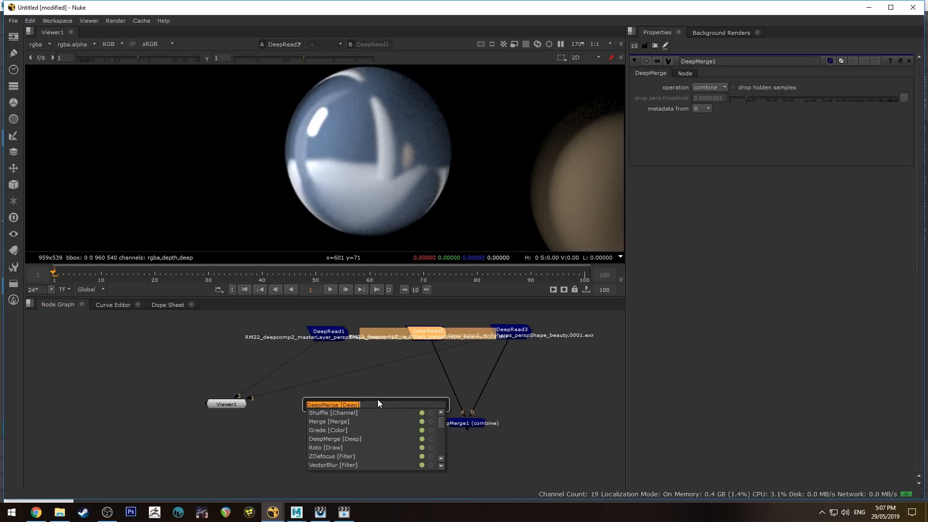
Insert a DeepColorCorrect between DeepRead3 and DeepMerge1, boosting shadow and highlight settings
type("deep")
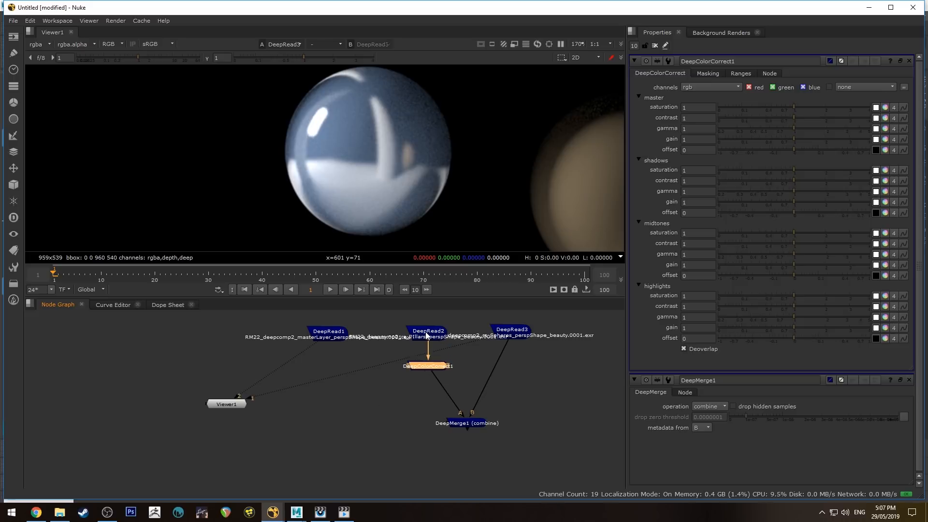
left_click(427, 366)
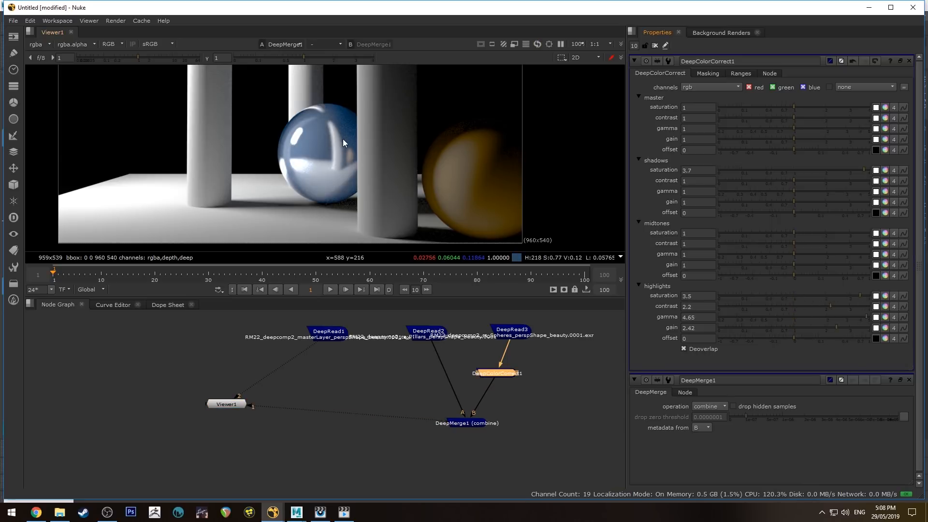
scroll("down", 3)
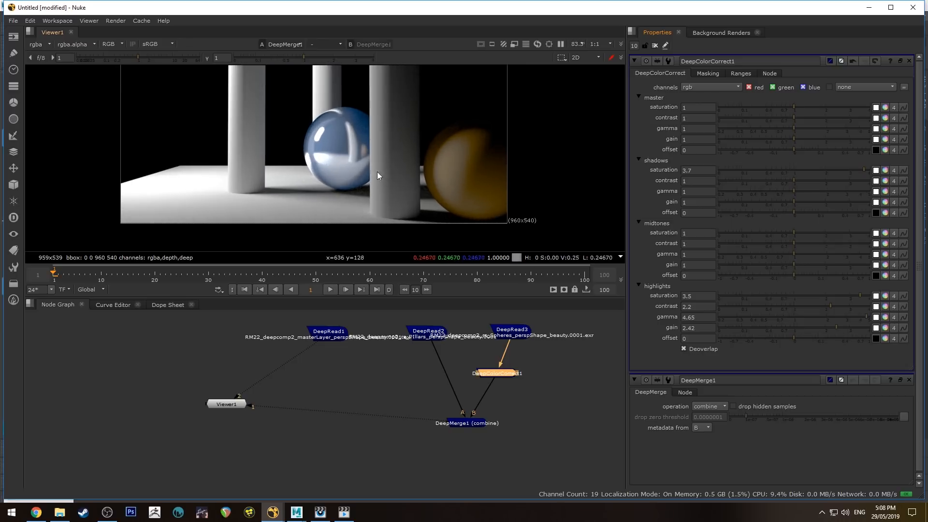
mouse_move(325, 171)
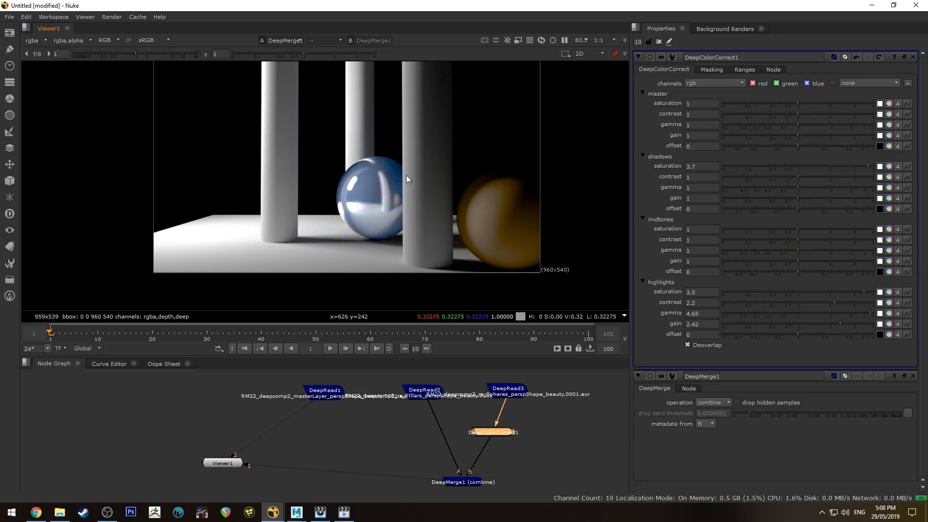
mouse_move(324, 203)
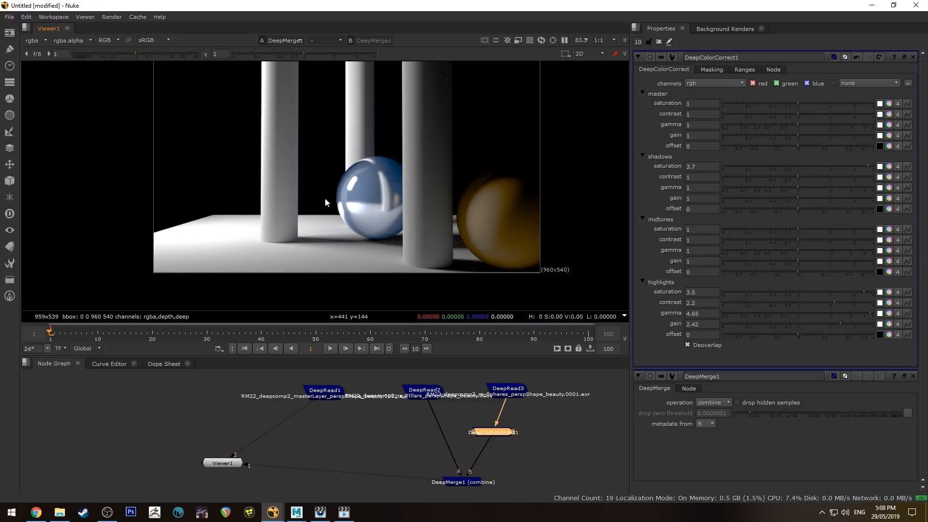
mouse_move(390, 200)
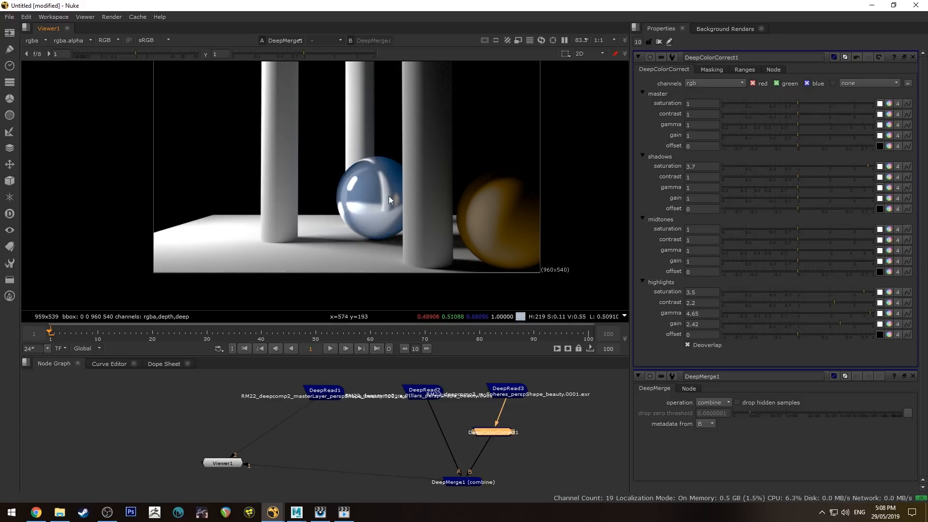
mouse_move(347, 199)
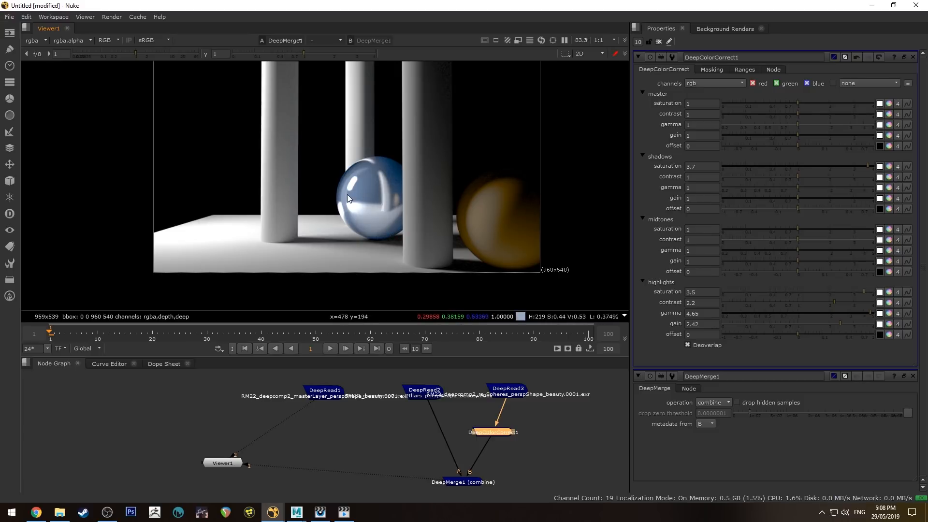
mouse_move(355, 166)
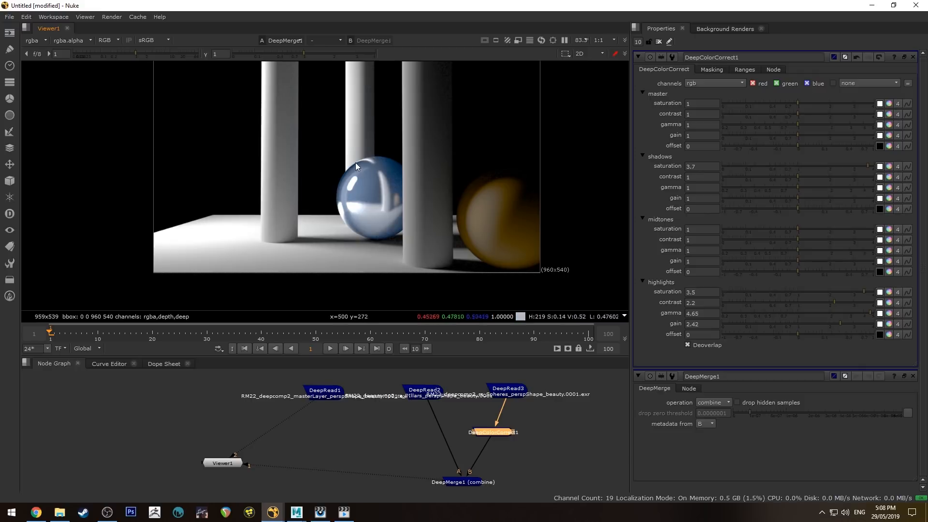
mouse_move(379, 175)
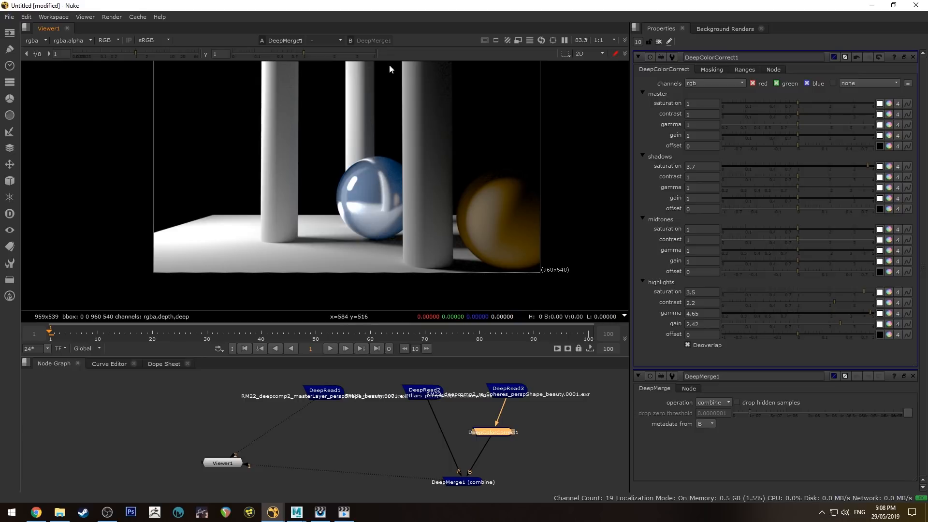
mouse_move(514, 406)
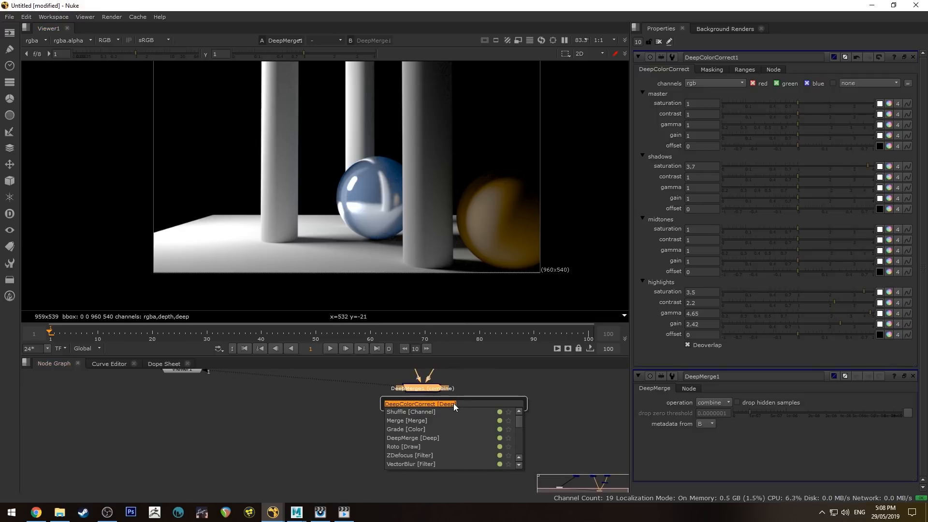
Append a DeepToImage node after DeepMerge1 to flatten the merged deep result
type("deepto")
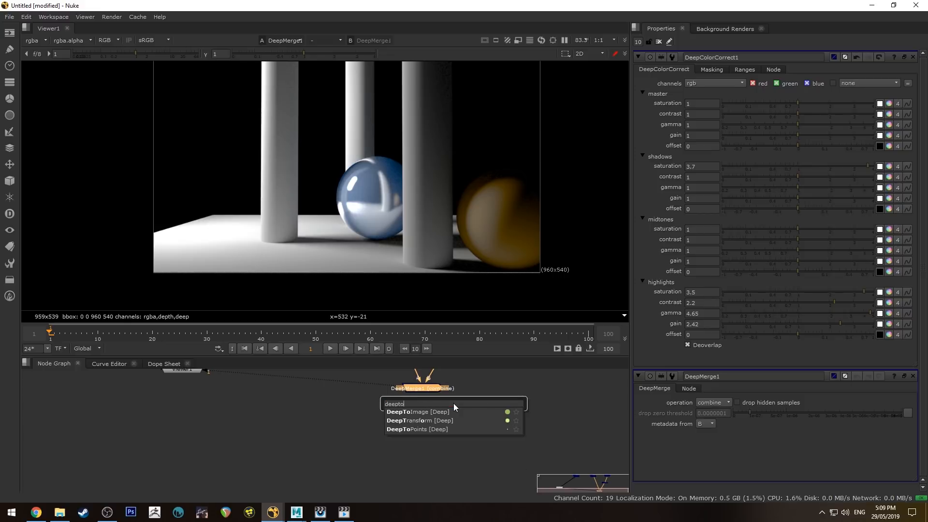
left_click(416, 411)
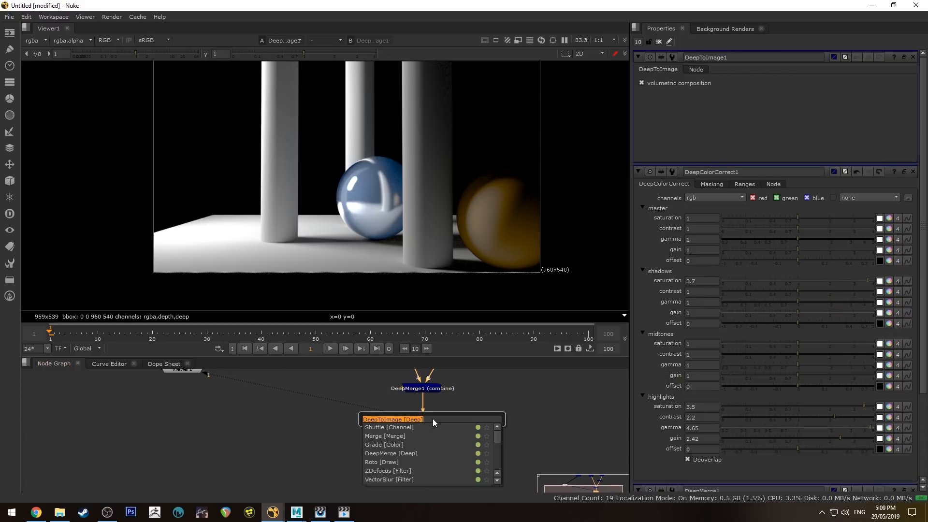
left_click(383, 445)
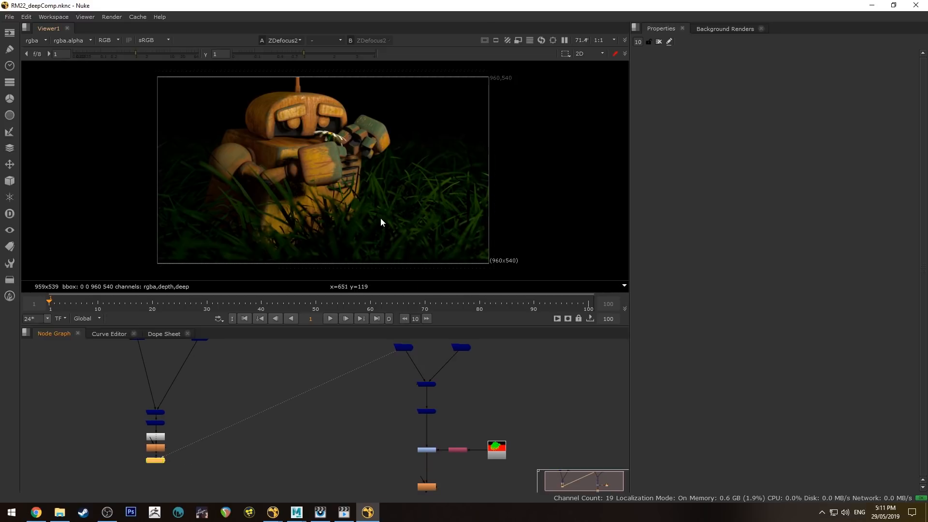
View the Read1 MatteID pass showing the robot green over red grass
left_click(460, 348)
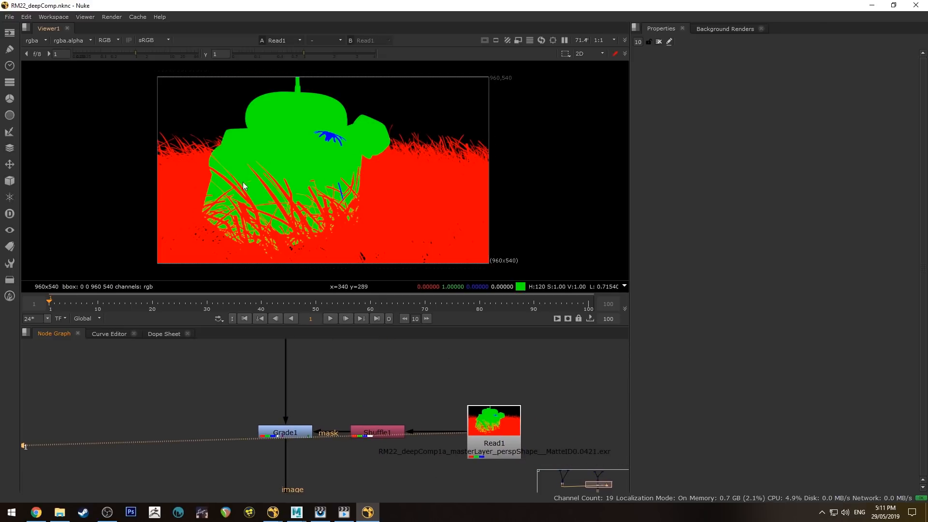
mouse_move(206, 246)
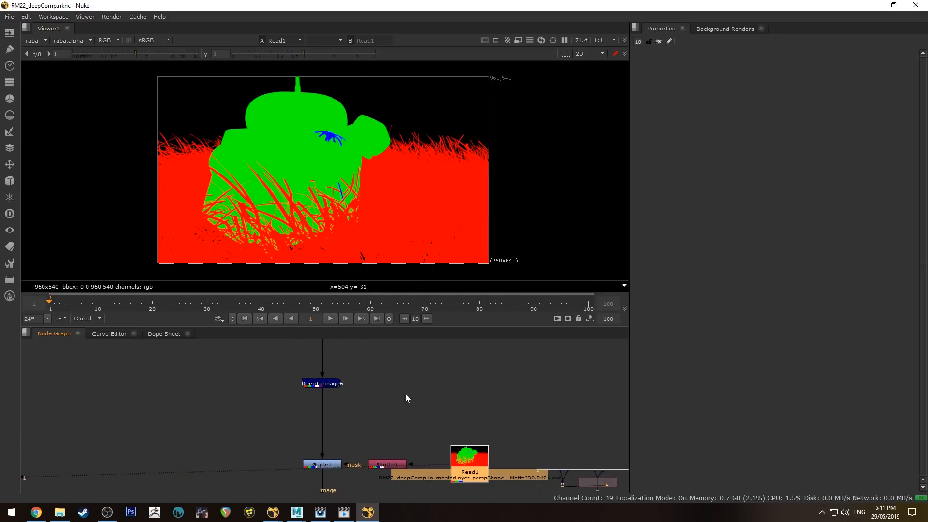
mouse_move(429, 256)
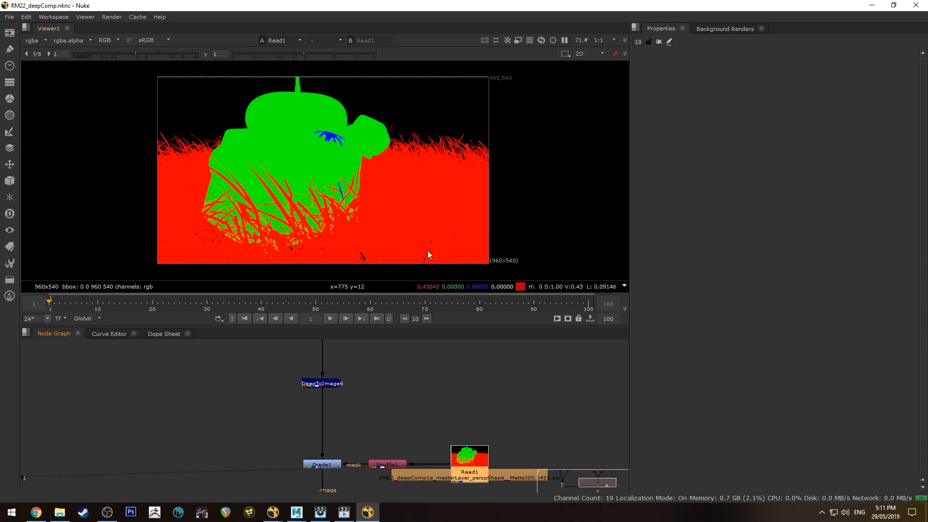